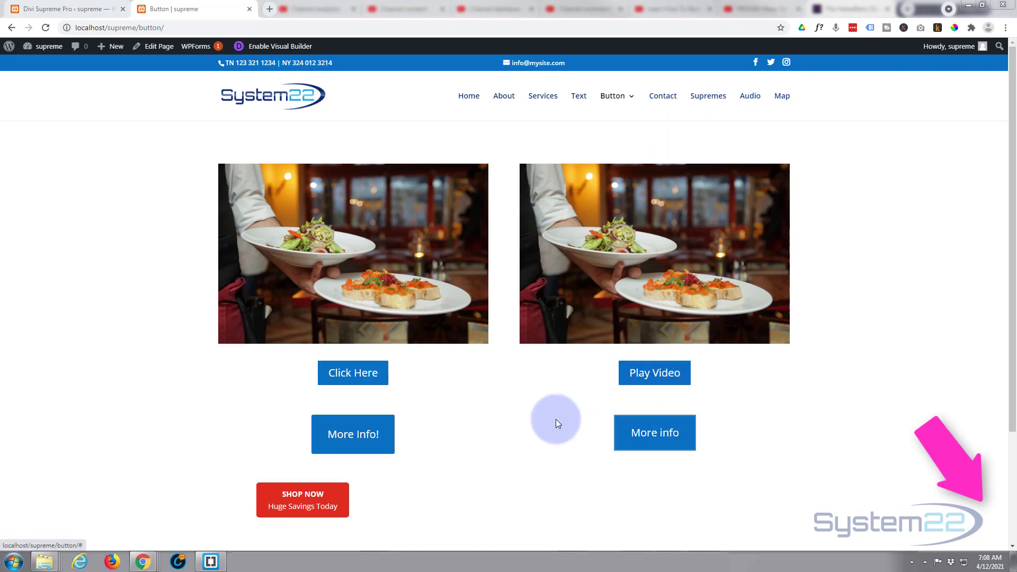
mouse_move(535, 415)
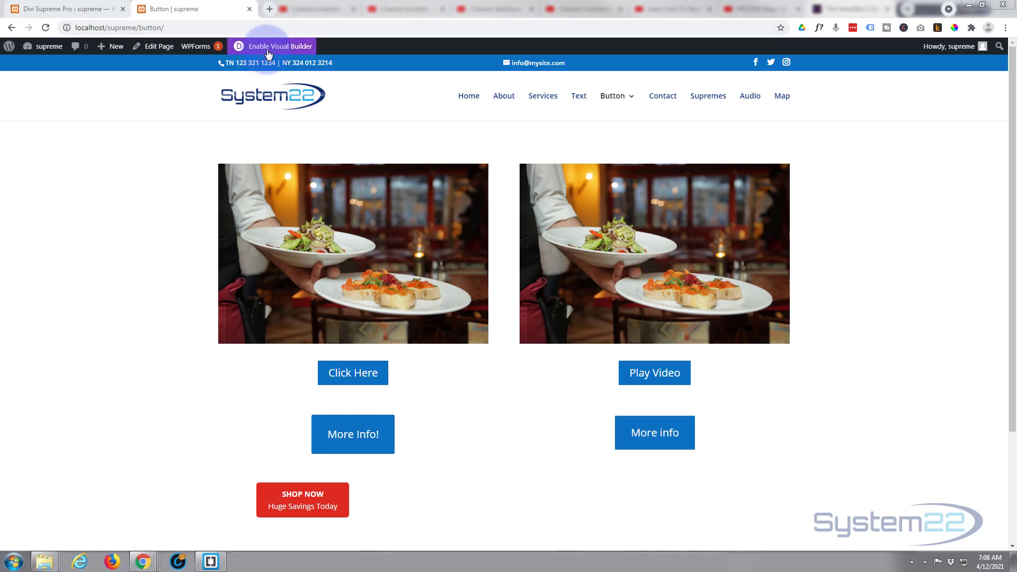
Enable the Visual Builder on the Button page and scroll to the SHOP NOW row.
left_click(270, 49)
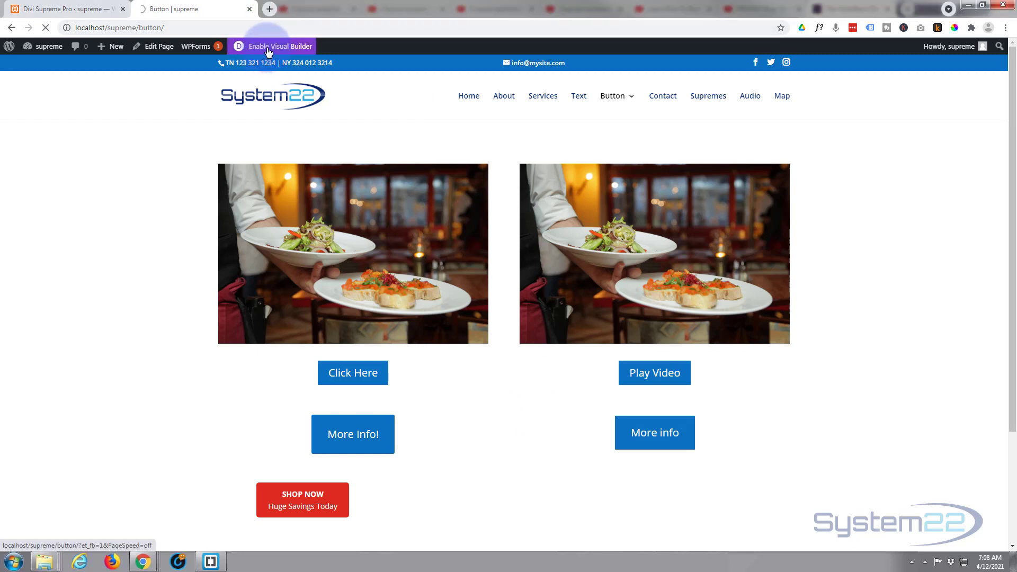
left_click(270, 47)
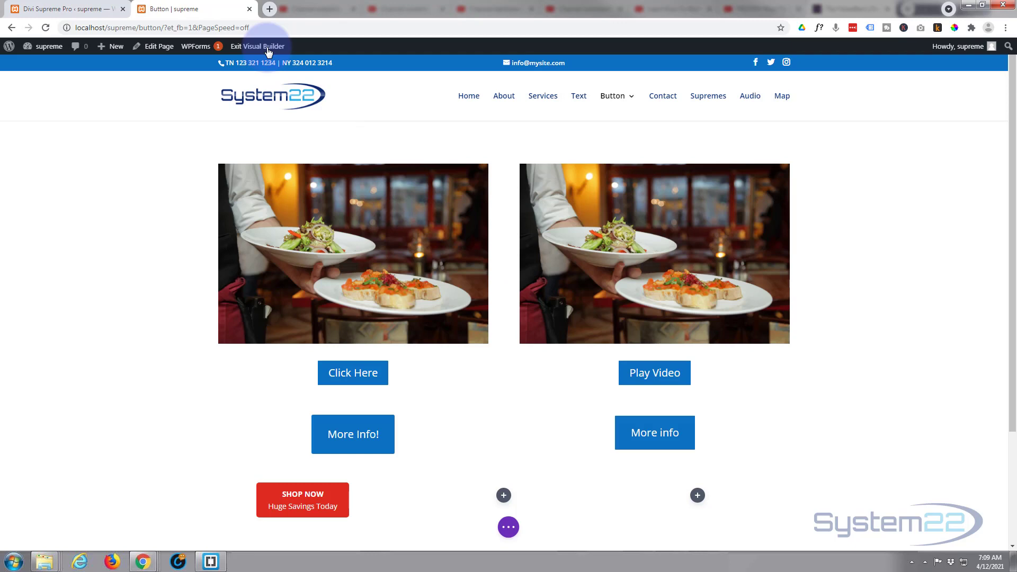
scroll("down", 3)
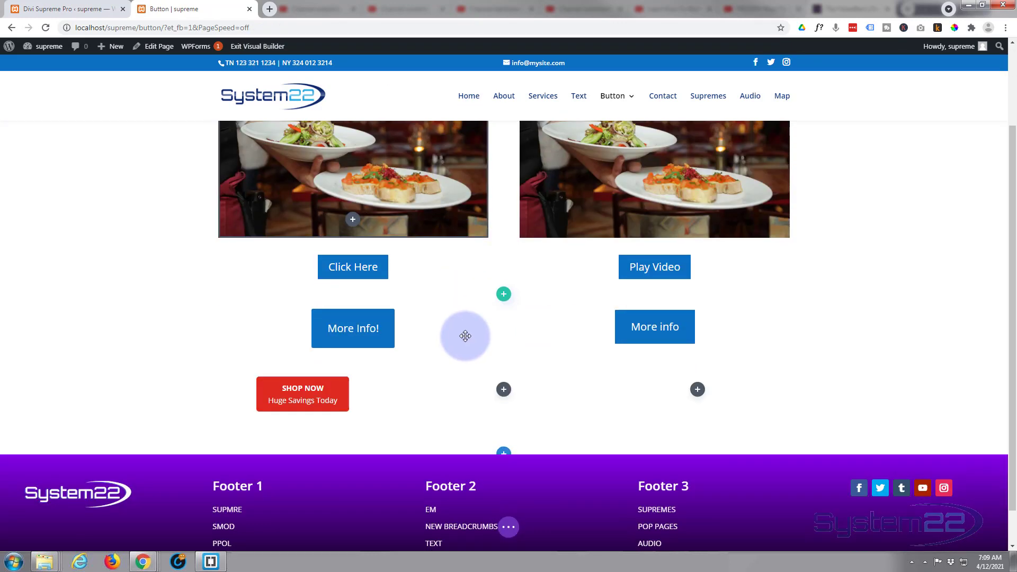
scroll("down", 3)
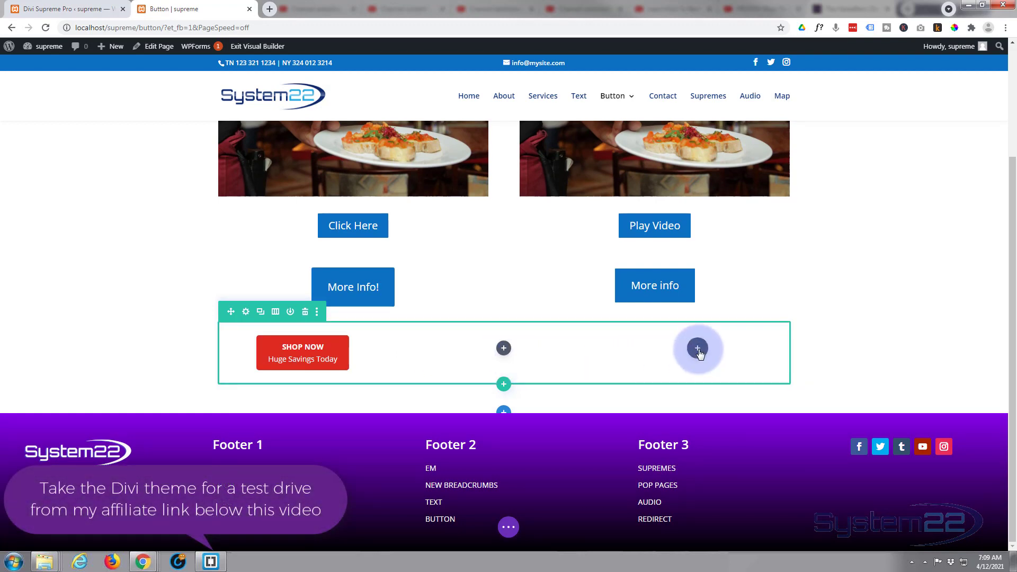
Insert a Text module from the Insert Module list into the empty right column.
left_click(698, 348)
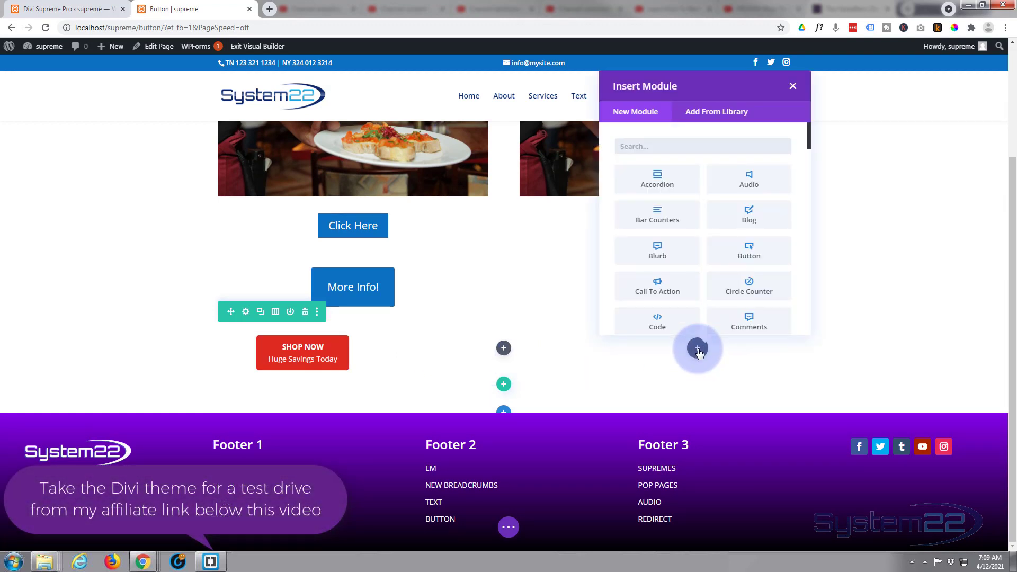
mouse_move(674, 212)
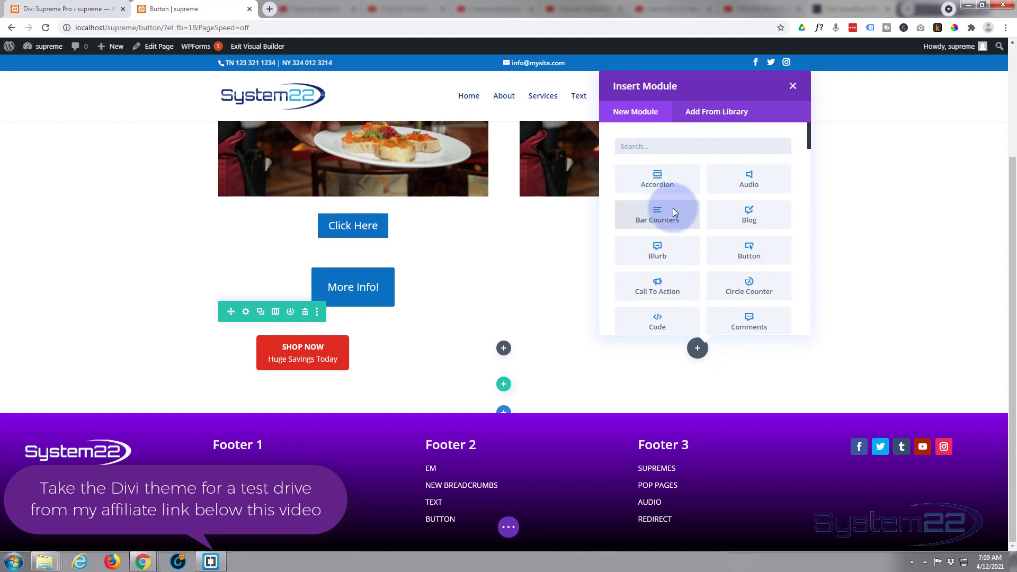
scroll("down", 3)
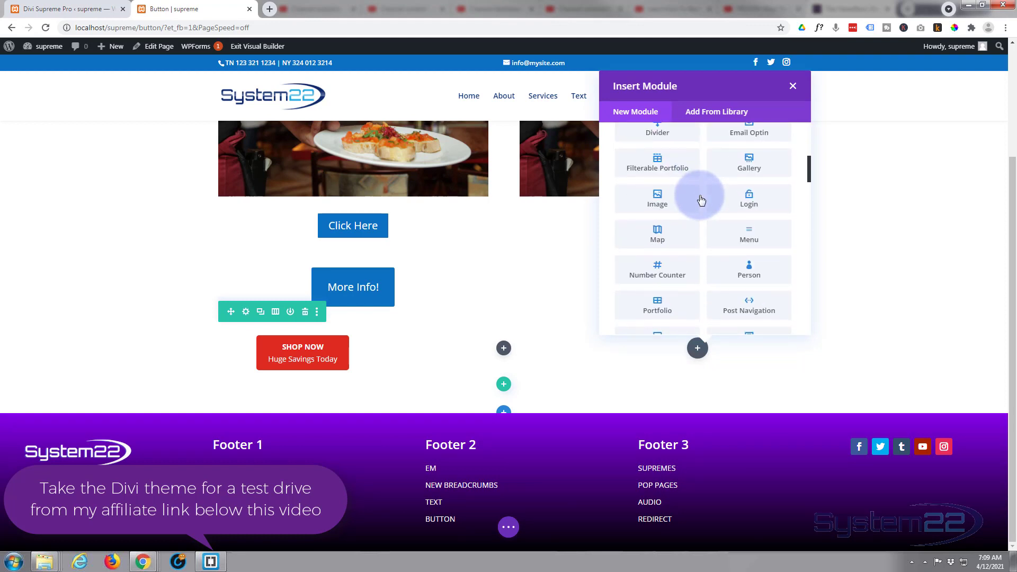
scroll("down", 3)
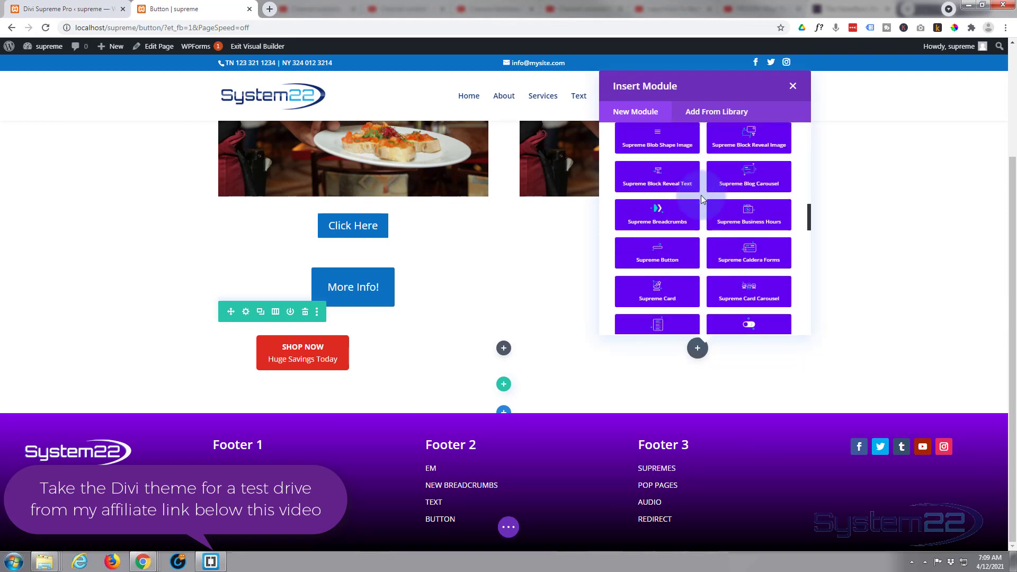
scroll("down", 3)
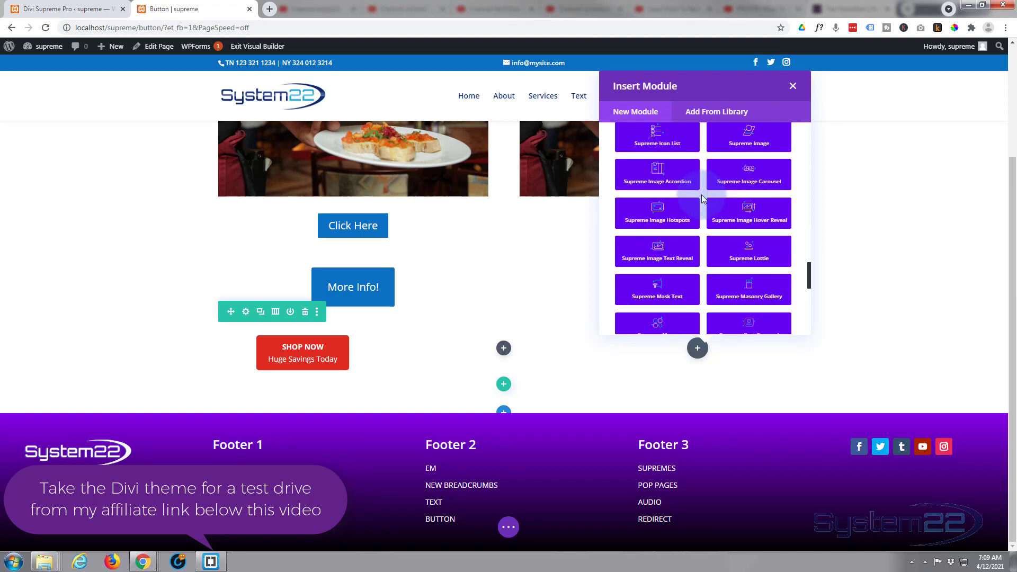
scroll("down", 3)
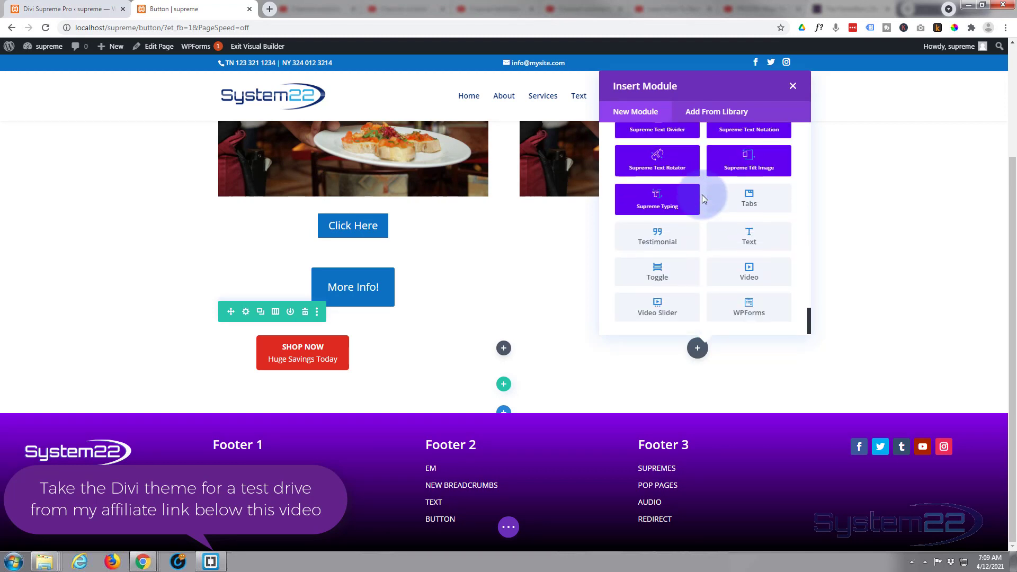
mouse_move(748, 254)
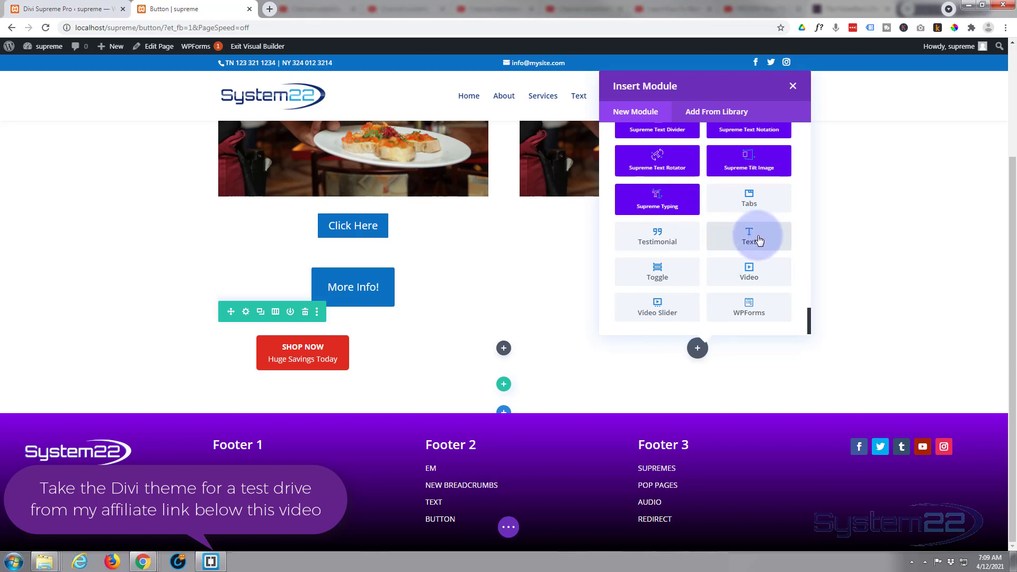
left_click(749, 235)
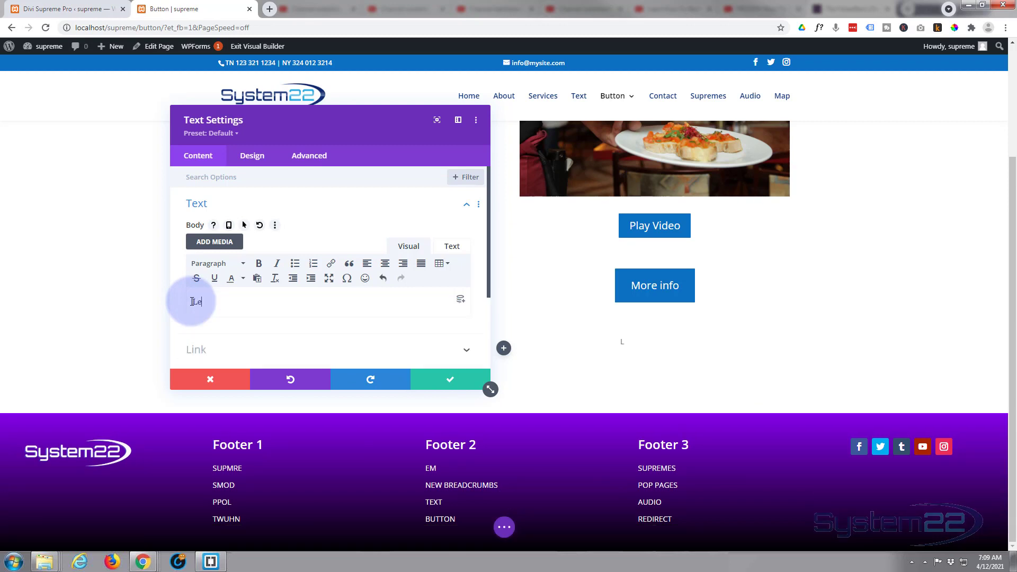
Type 'Learn More' and 'New Article' as two lines in the module body.
type("Learn More")
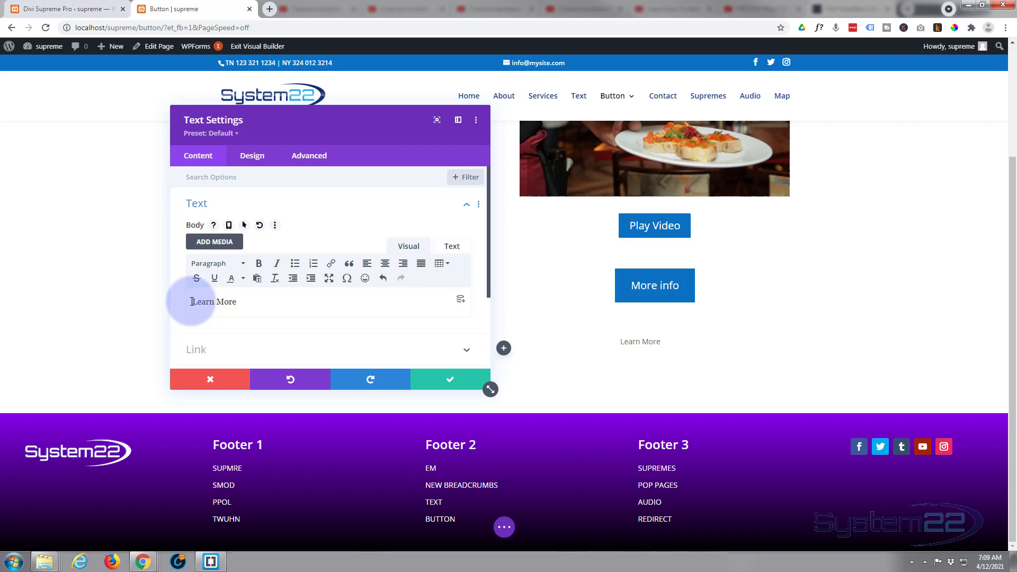
left_click(239, 302)
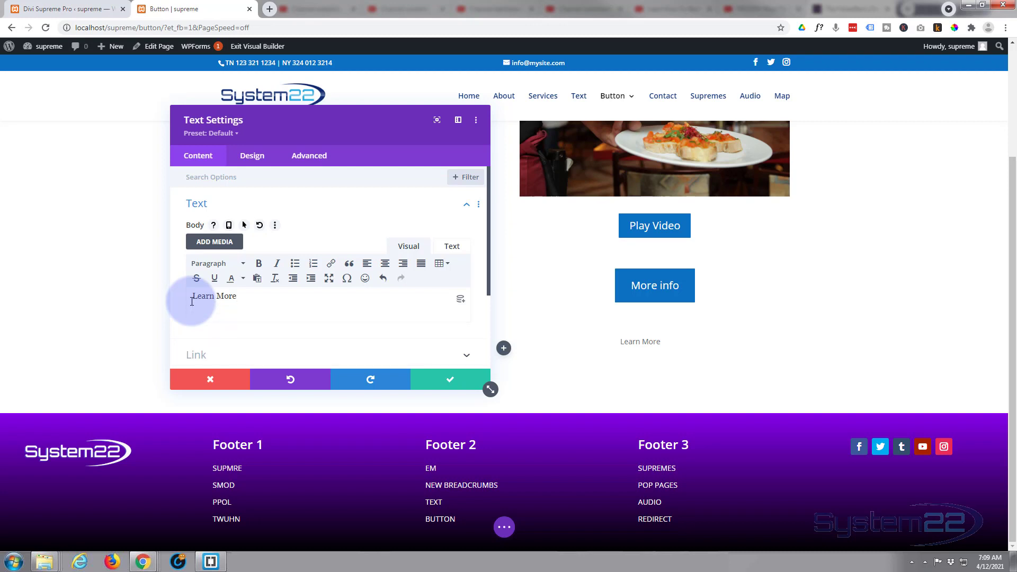
type("New")
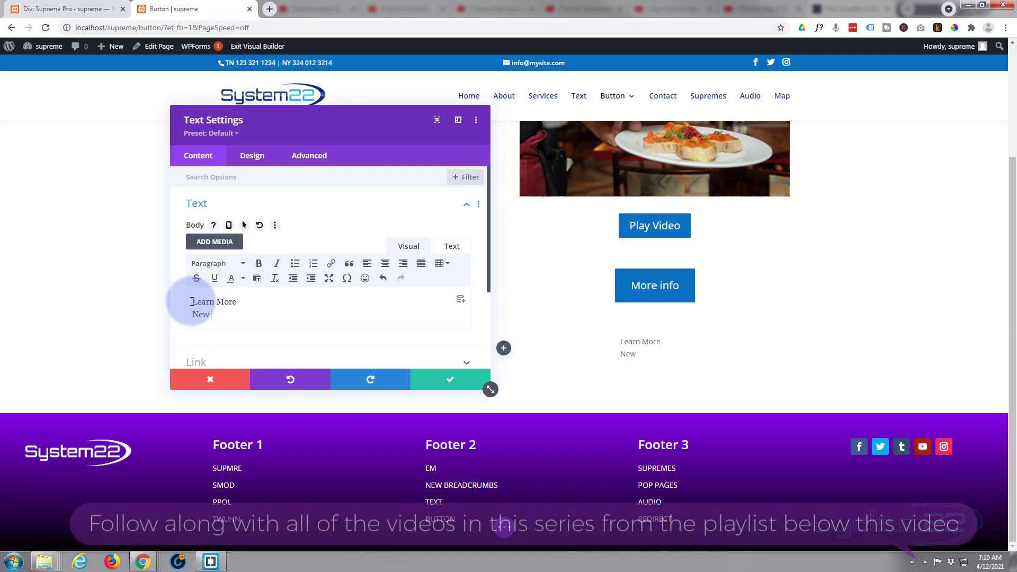
type("Artic")
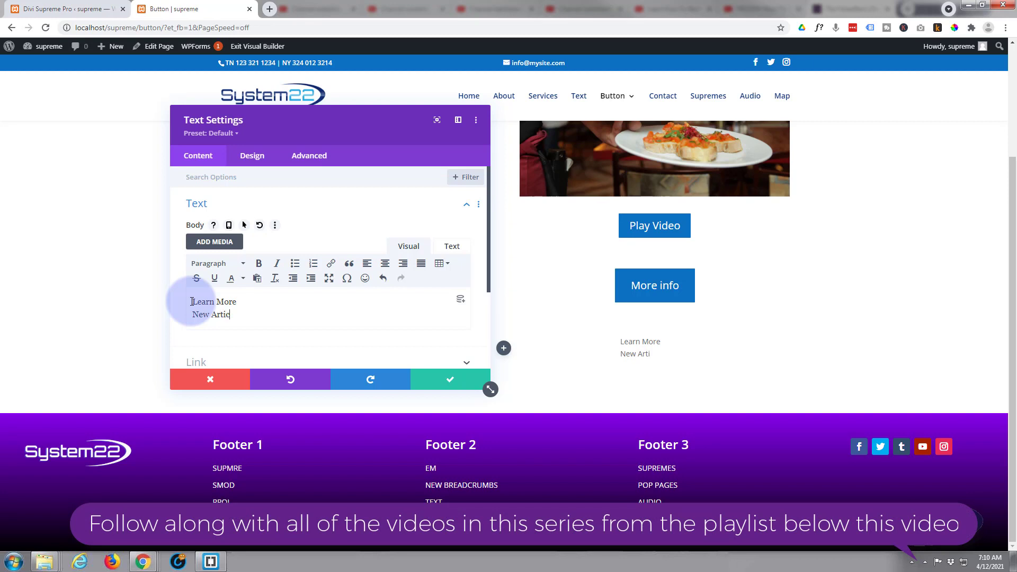
type("le")
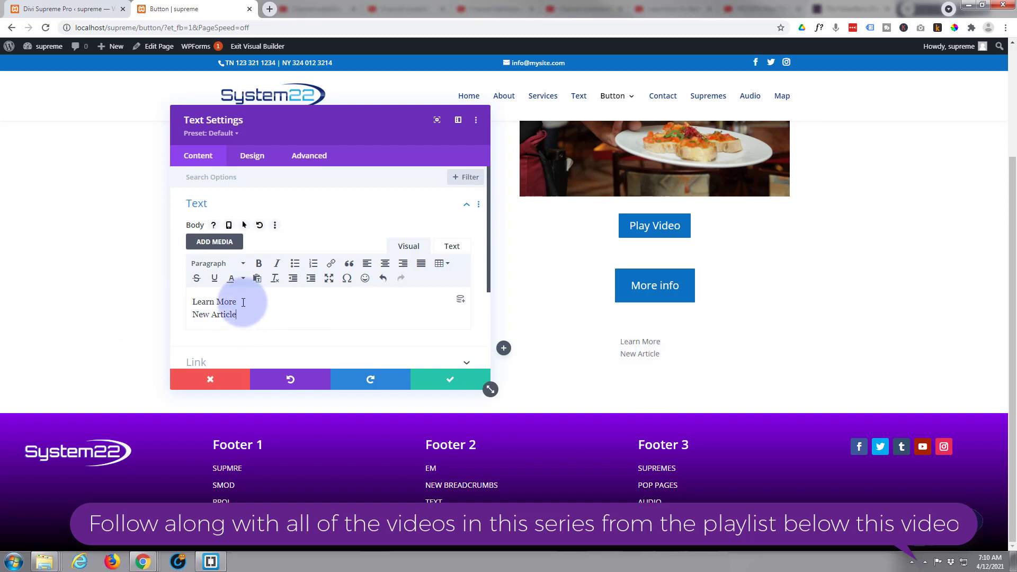
Bold the 'Learn More' line and centre-align both lines.
double_click(227, 302)
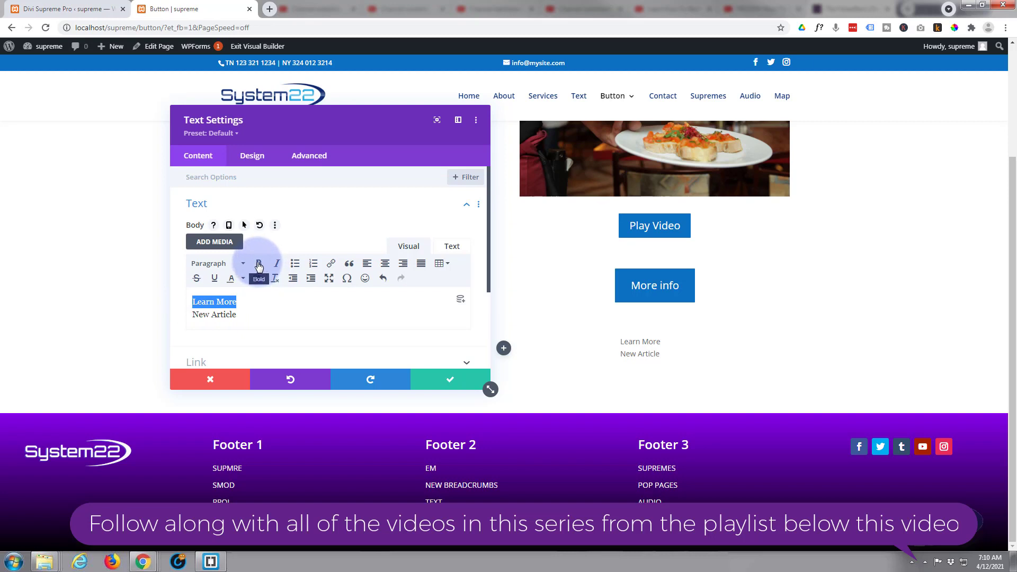
left_click(258, 263)
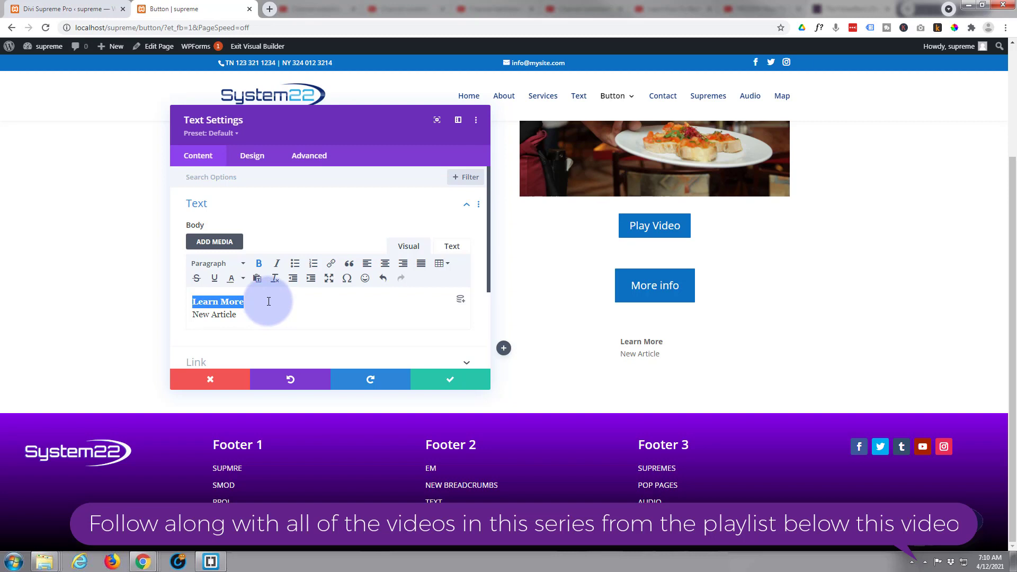
left_click(385, 264)
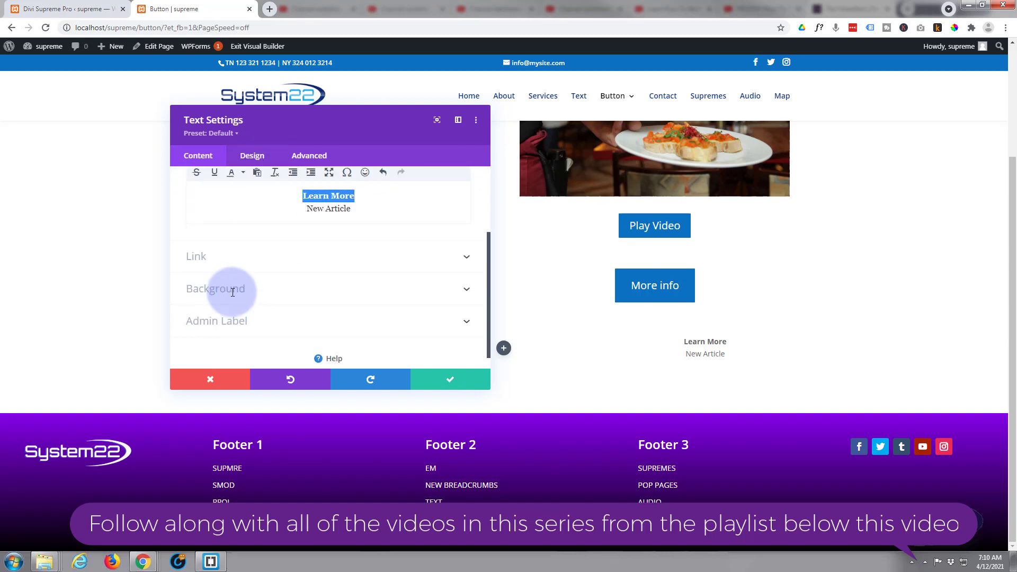
mouse_move(229, 259)
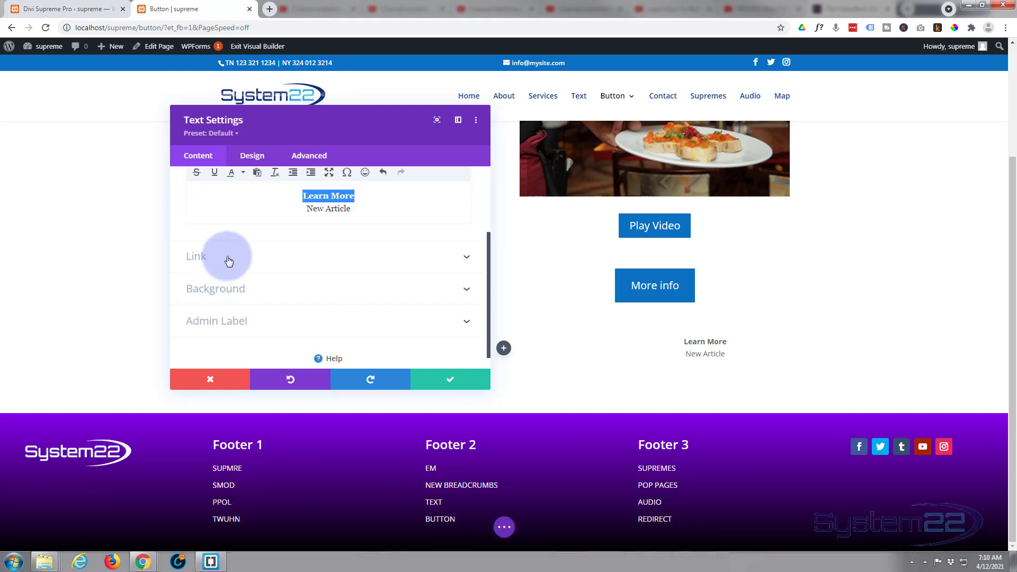
Set a red desktop background colour and a blue hover background colour.
left_click(216, 289)
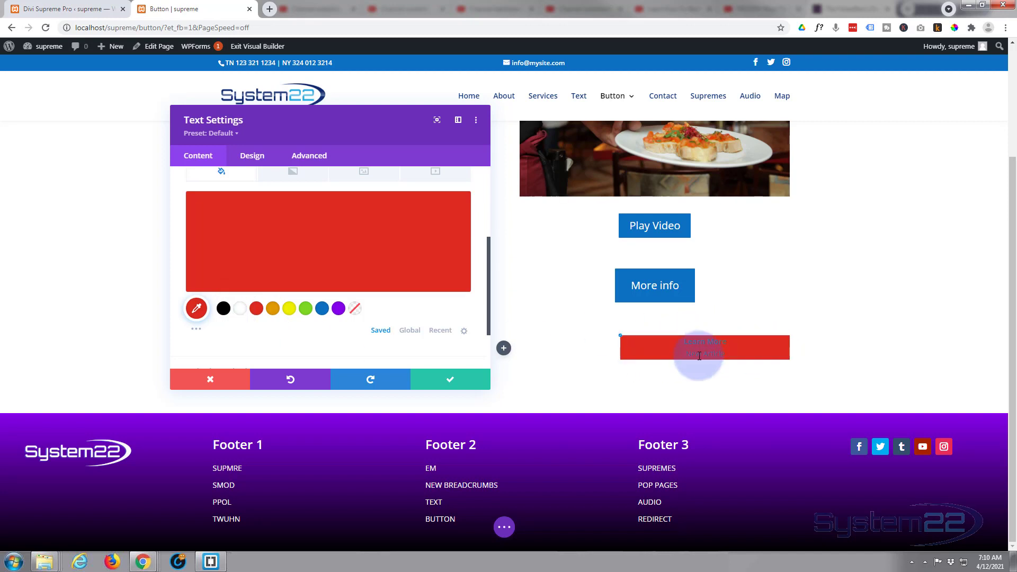
mouse_move(610, 385)
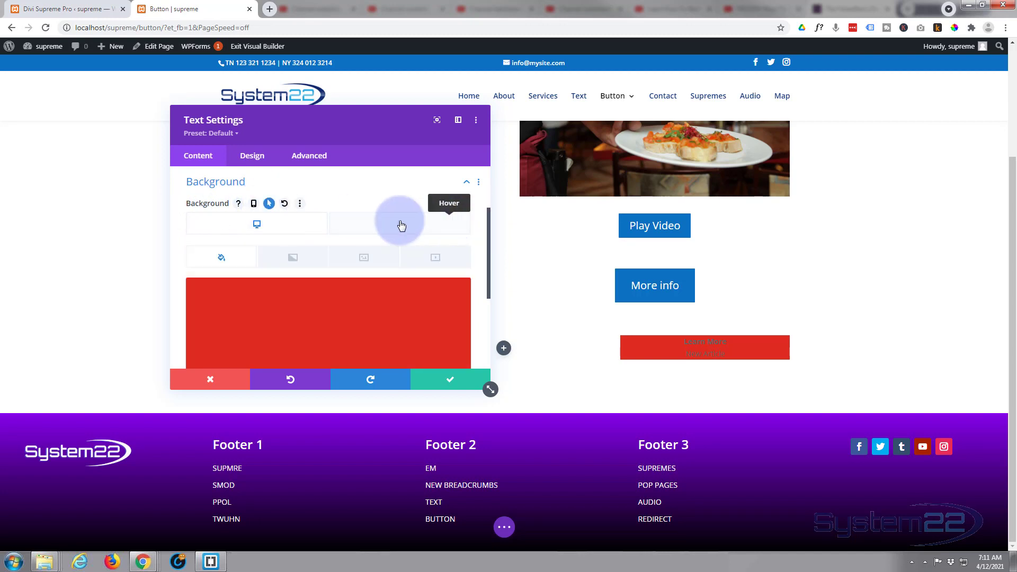
mouse_move(282, 225)
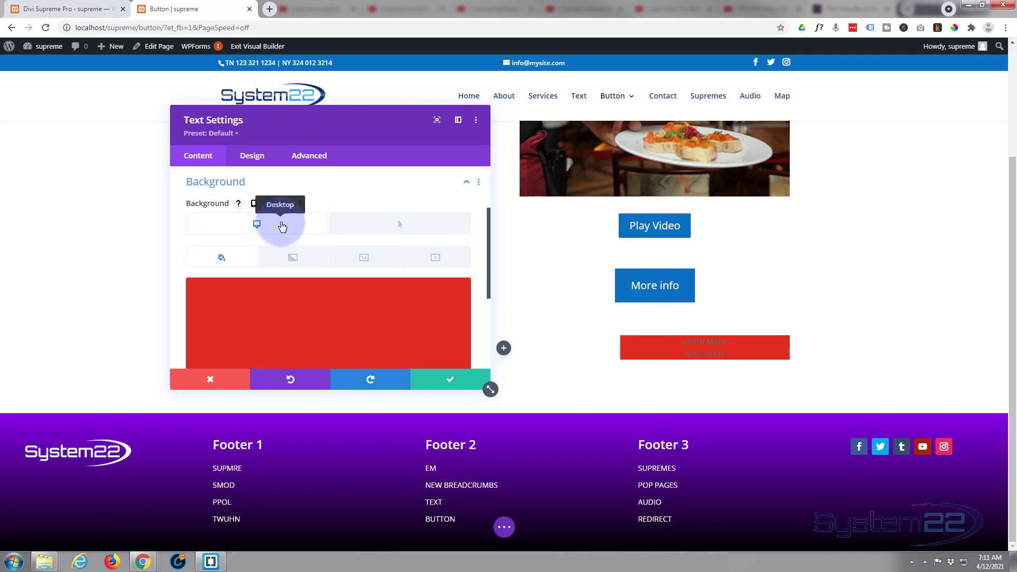
left_click(269, 204)
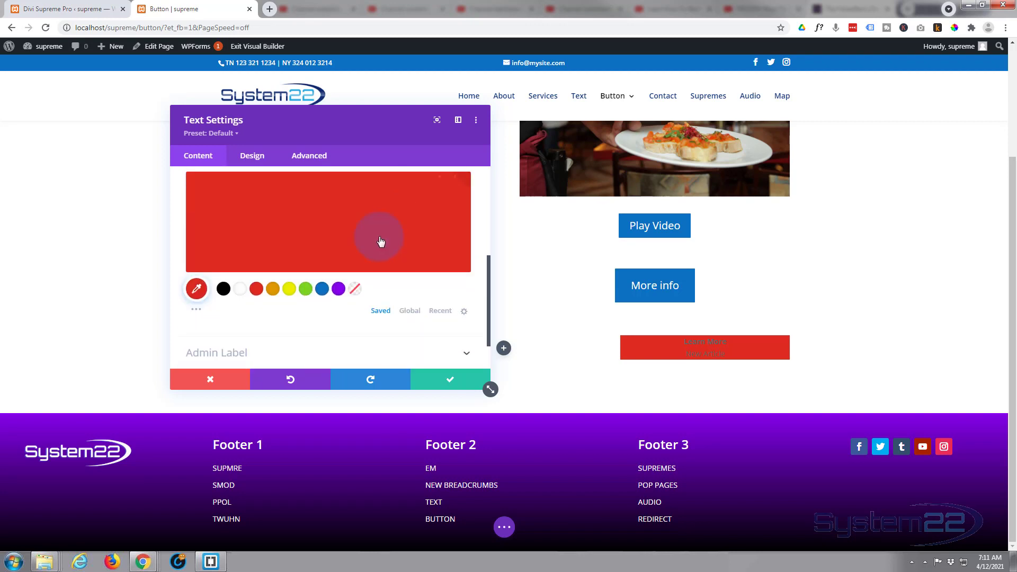
left_click(321, 289)
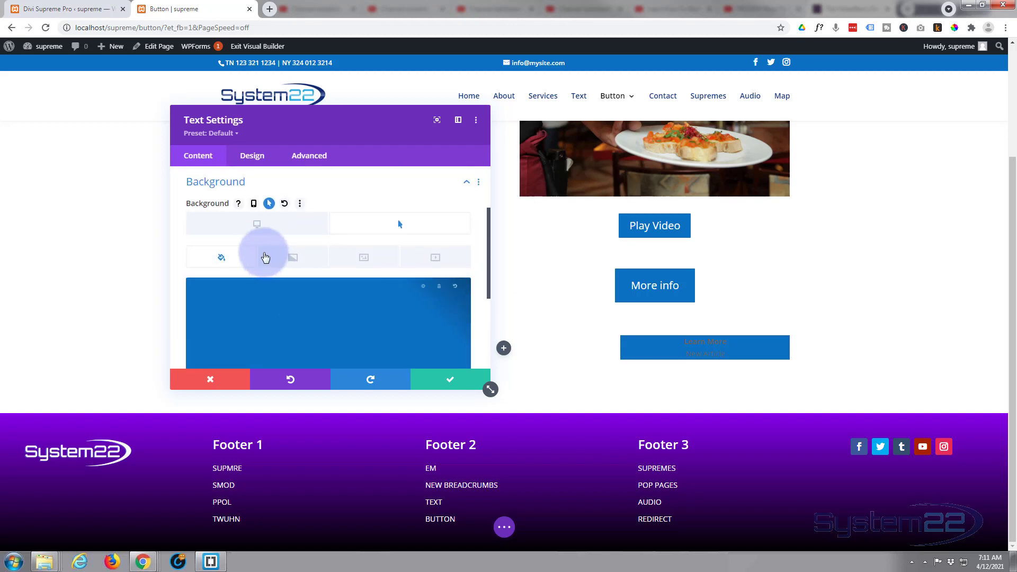
mouse_move(256, 224)
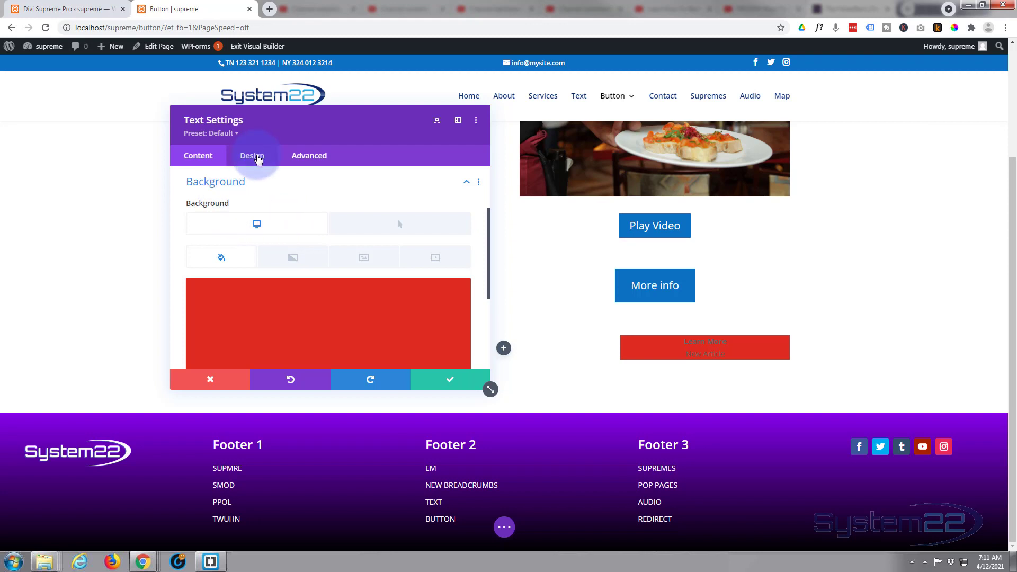
Set the text colour to white, try a Text Shadow preset, then reset it to none.
left_click(252, 155)
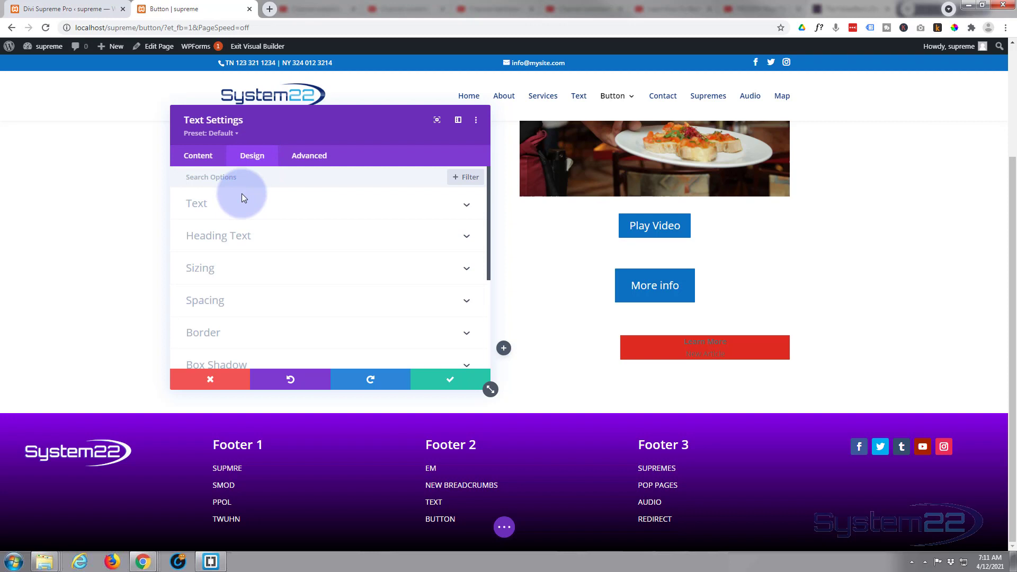
left_click(196, 203)
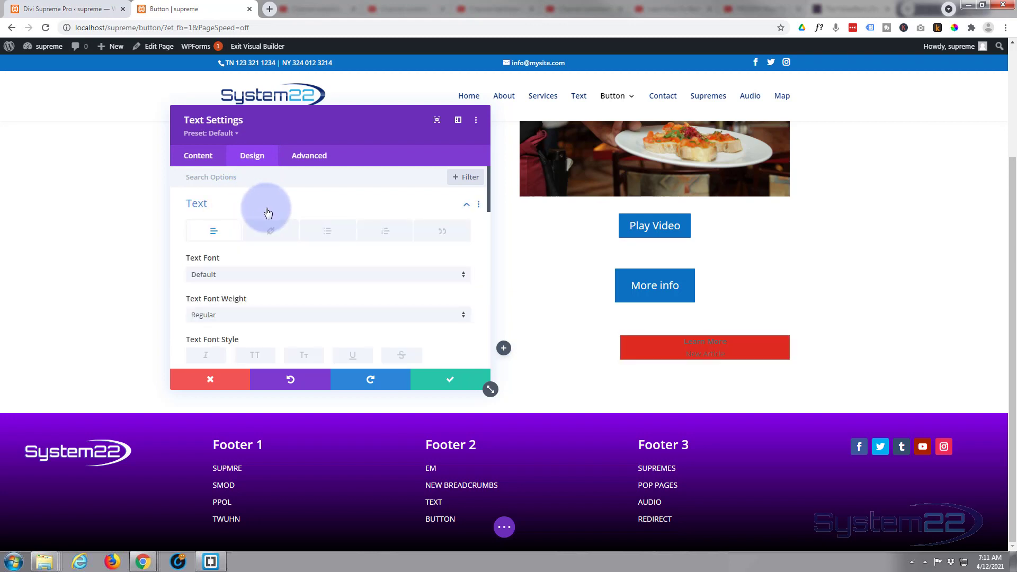
scroll("down", 3)
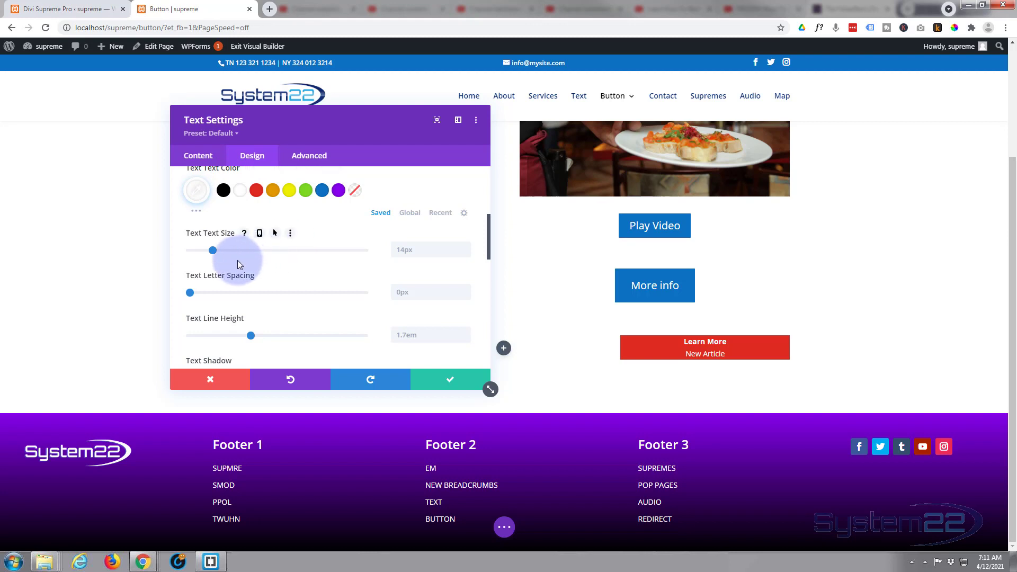
mouse_move(215, 281)
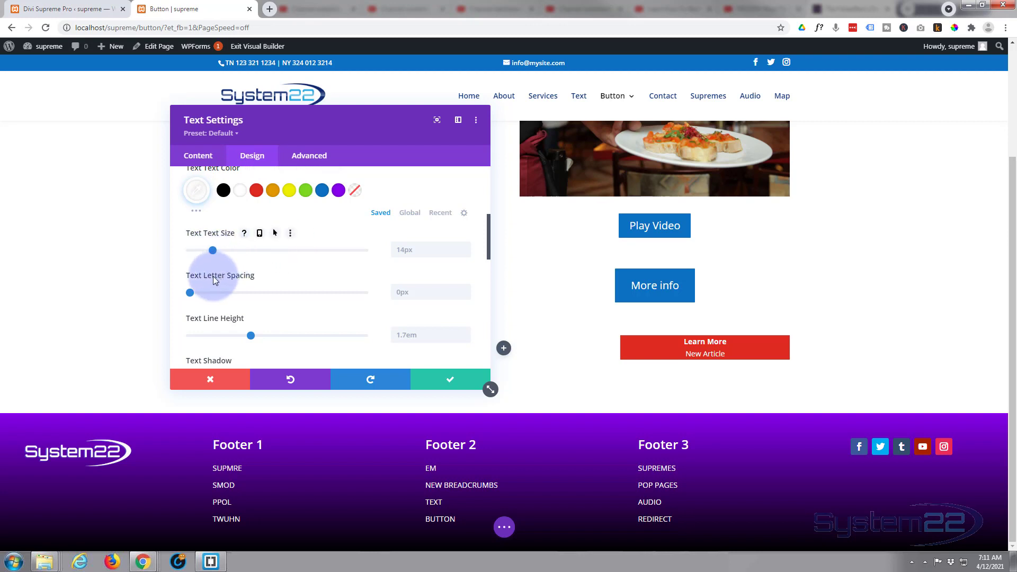
scroll("down", 3)
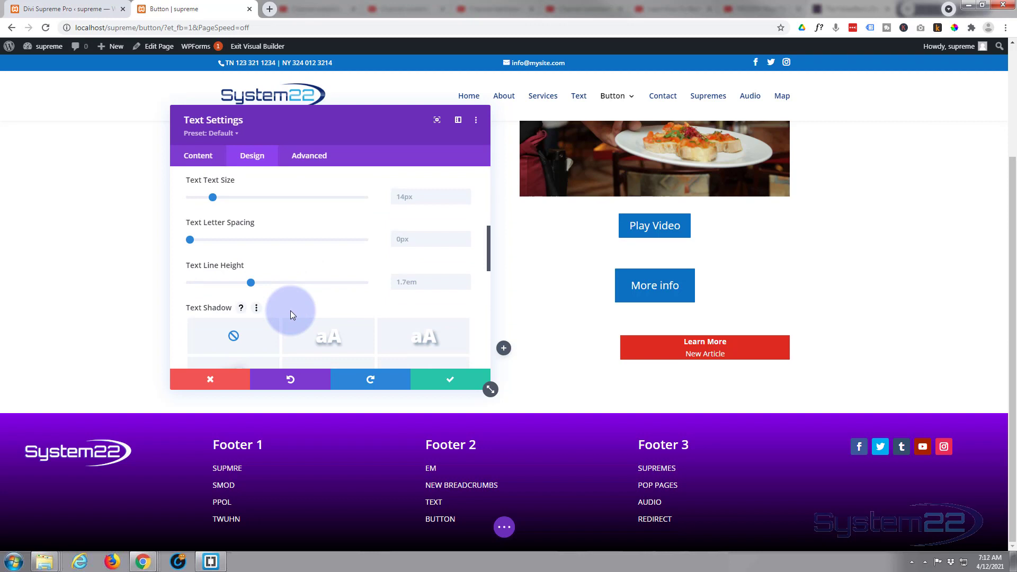
scroll("down", 3)
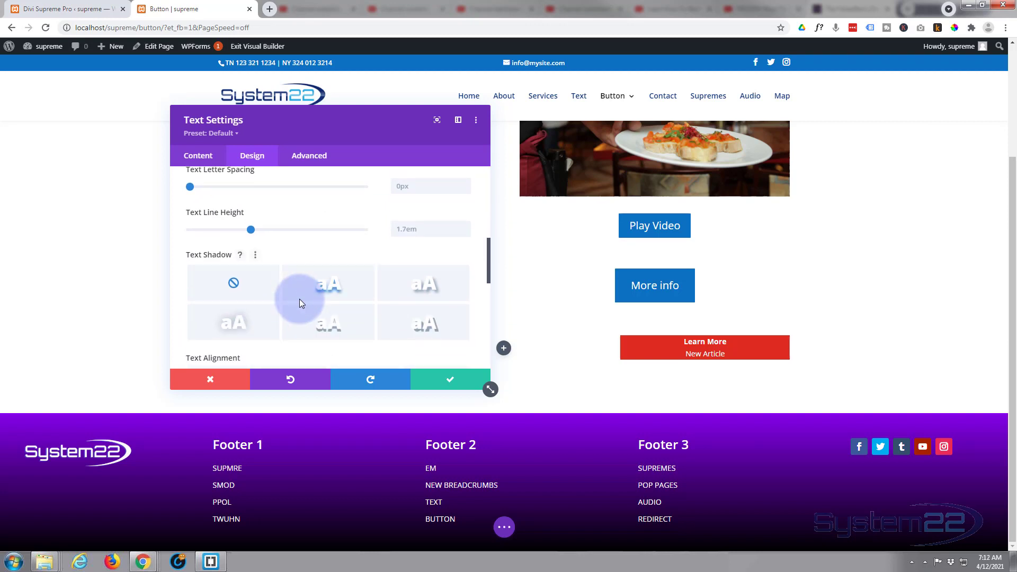
left_click(328, 283)
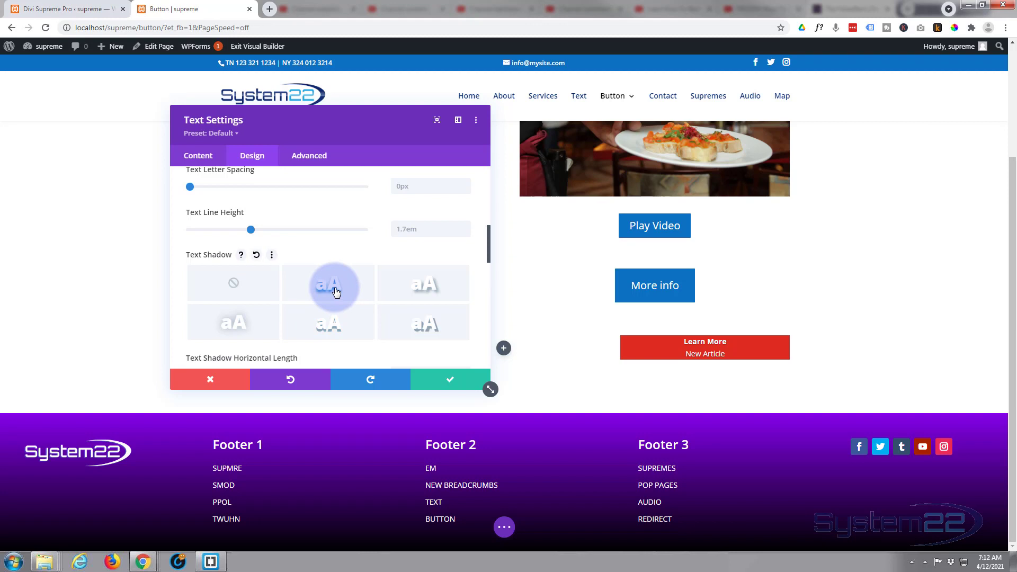
left_click(233, 283)
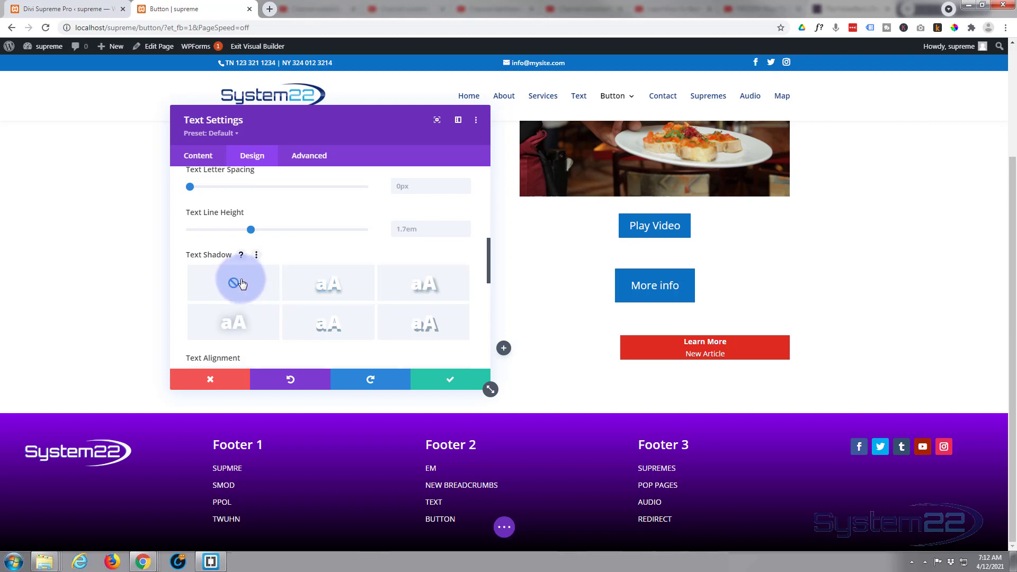
scroll("down", 3)
type("175")
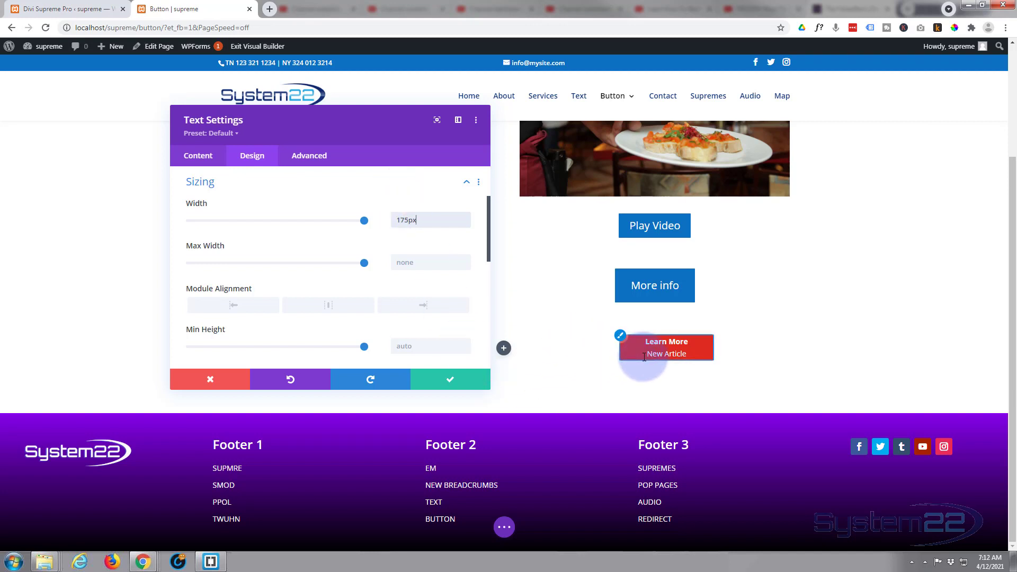
Change the module Width from 175px to 155px and set Module Alignment to centre.
left_click(406, 220)
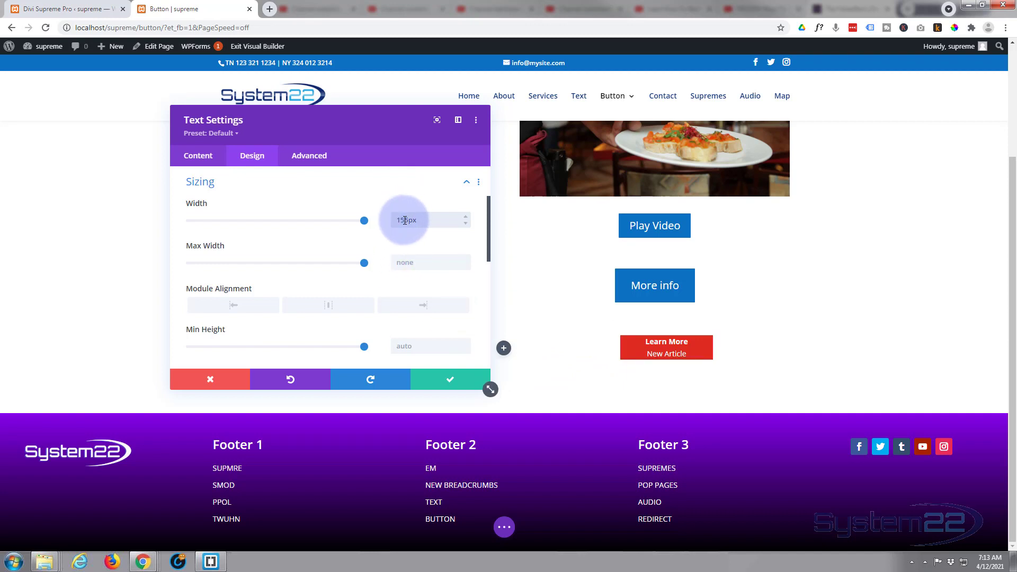
left_click_drag(364, 220, 344, 219)
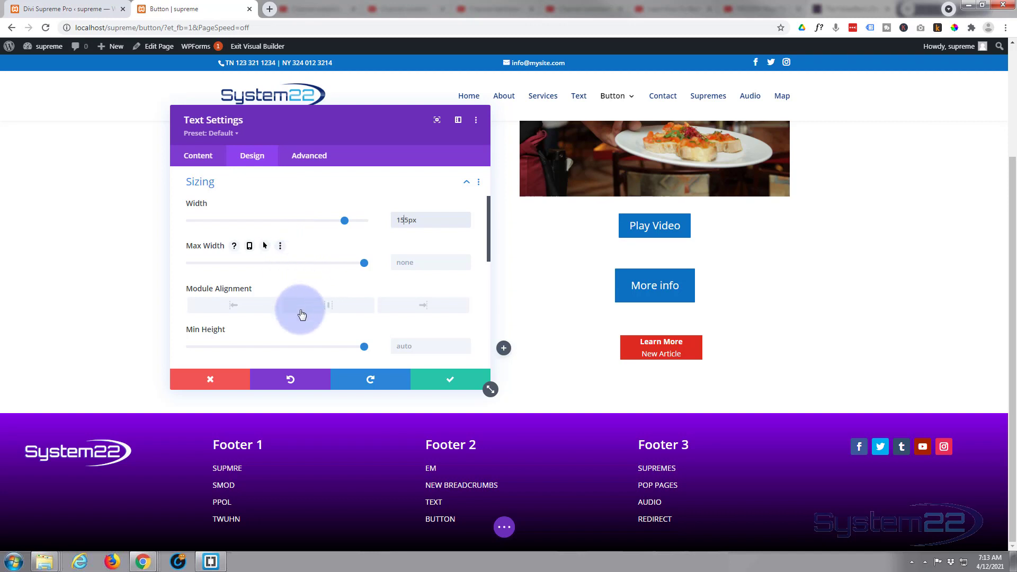
mouse_move(330, 310)
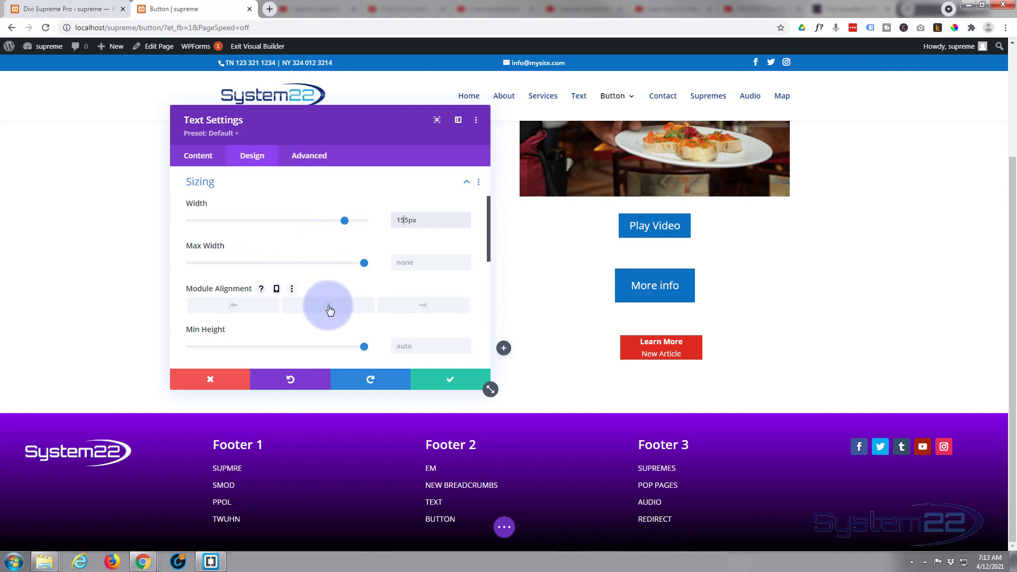
left_click(328, 304)
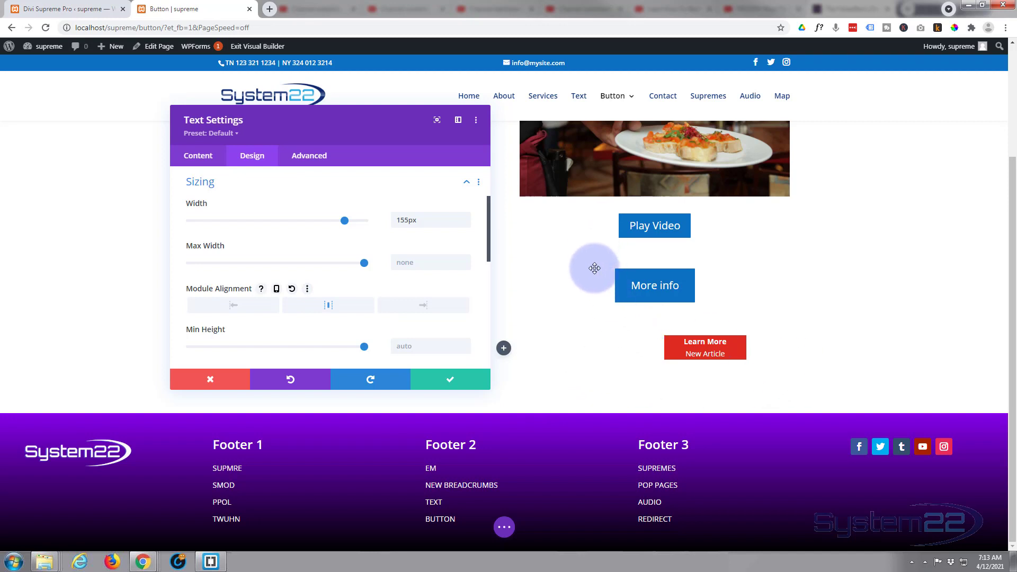
mouse_move(716, 331)
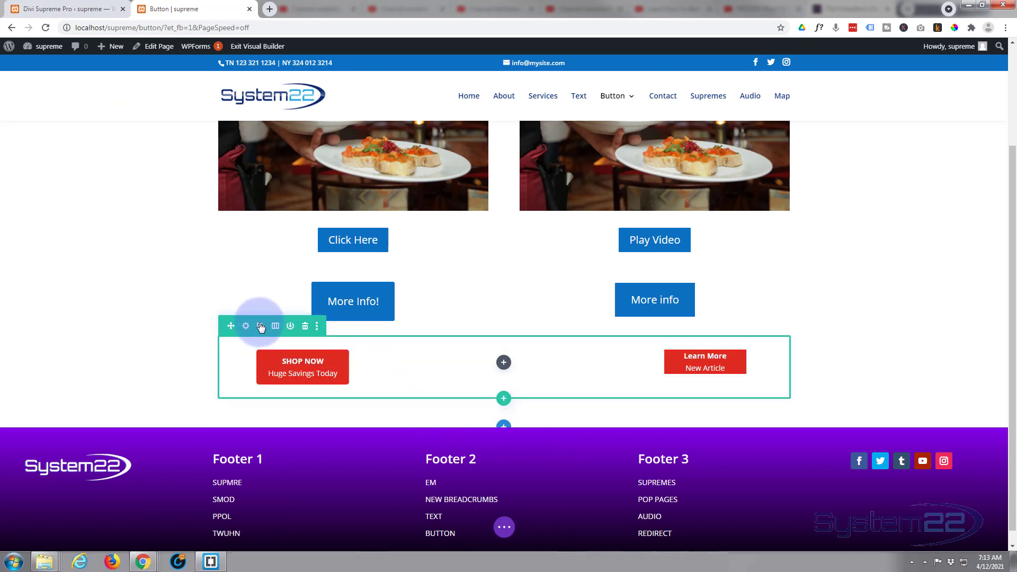
Change the row to a two-column structure, centring SHOP NOW and Learn More.
left_click(275, 326)
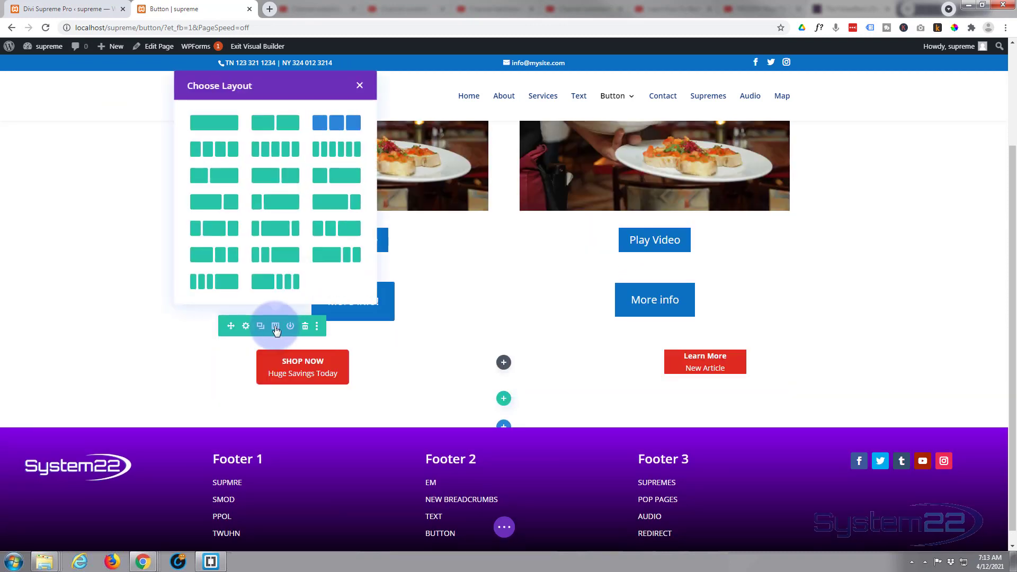
left_click(359, 85)
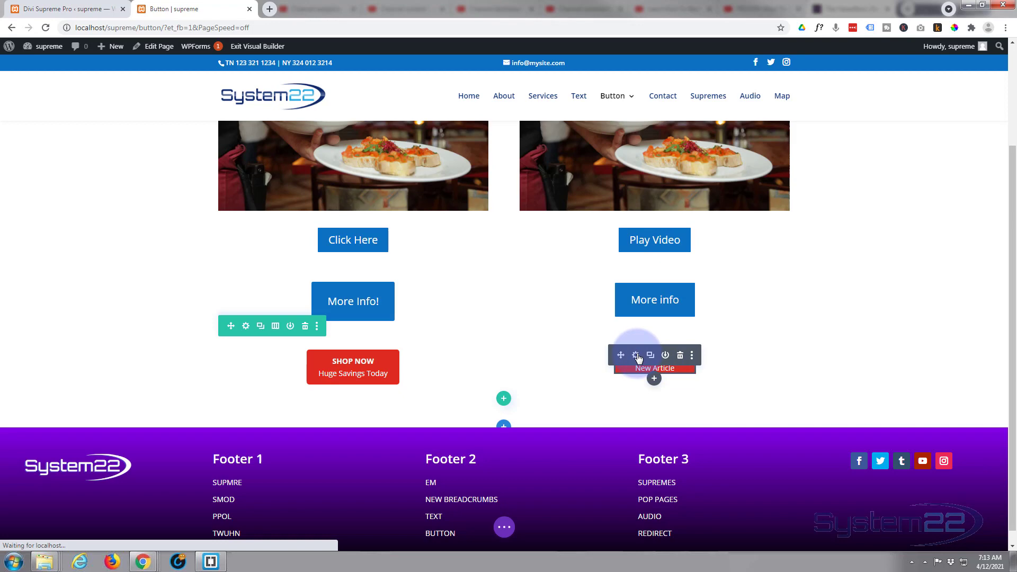
Set linked top and bottom padding of the Learn More module to 10px.
left_click(636, 355)
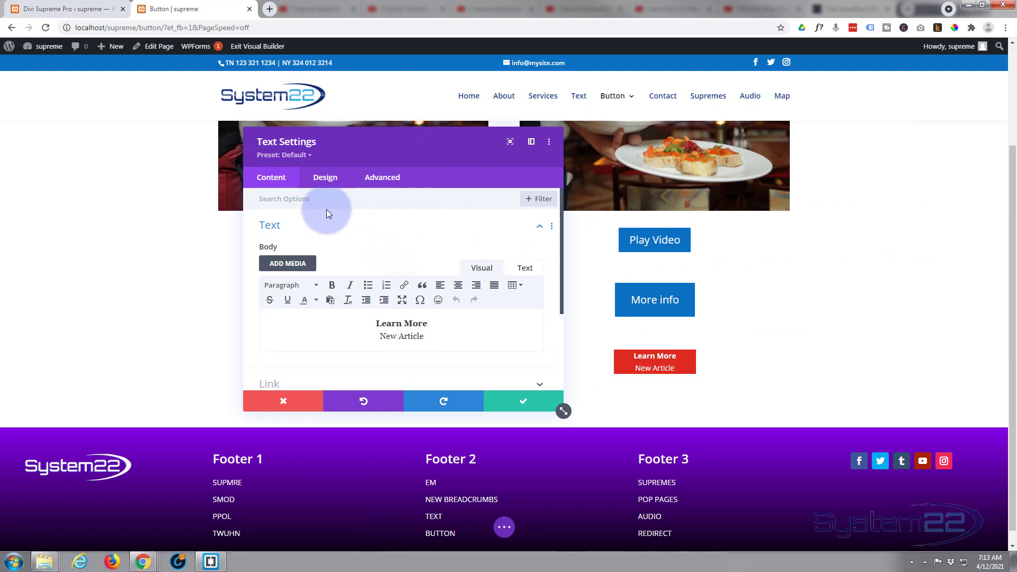
left_click(325, 177)
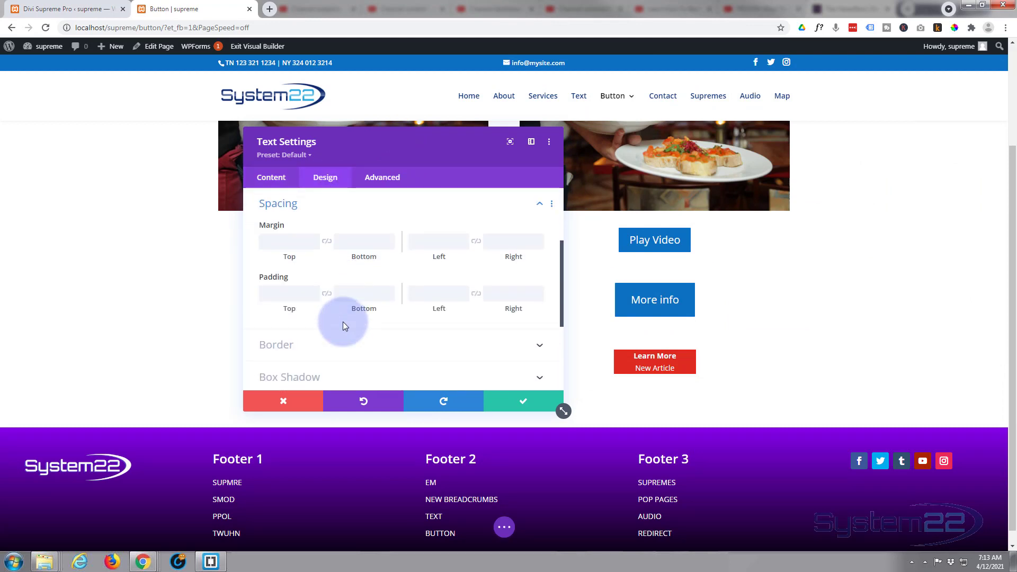
left_click(286, 293)
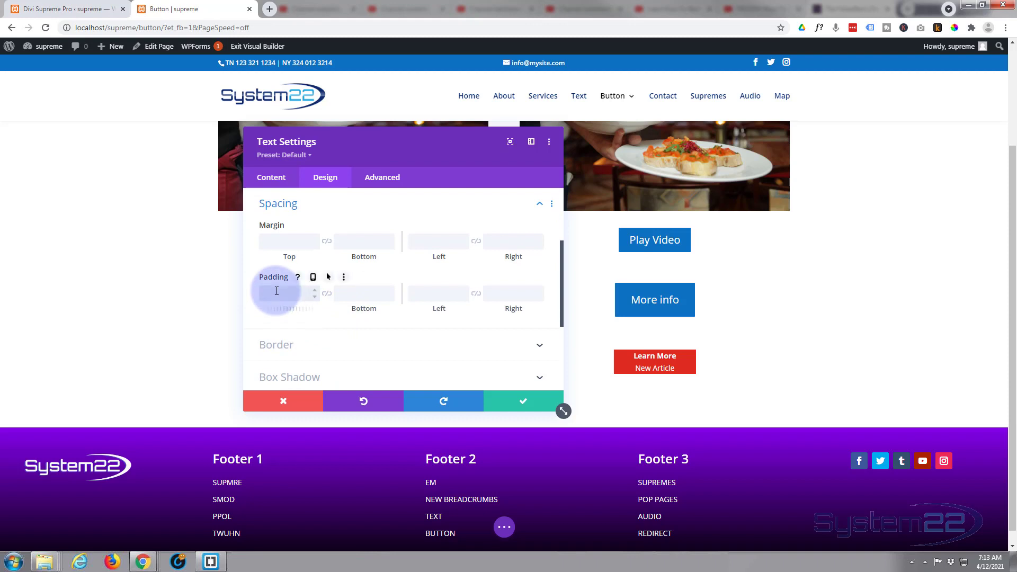
type("10px")
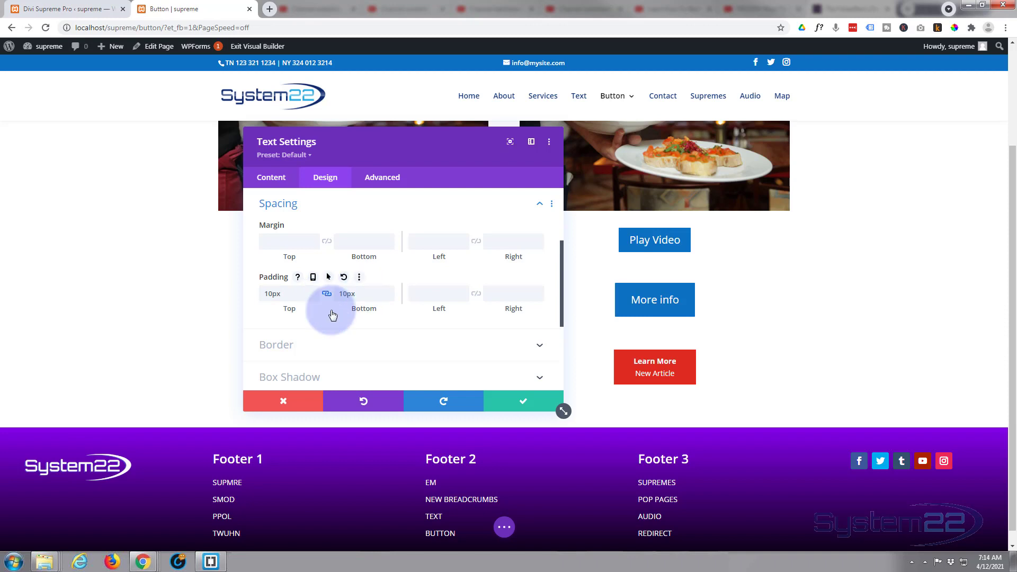
scroll("down", 3)
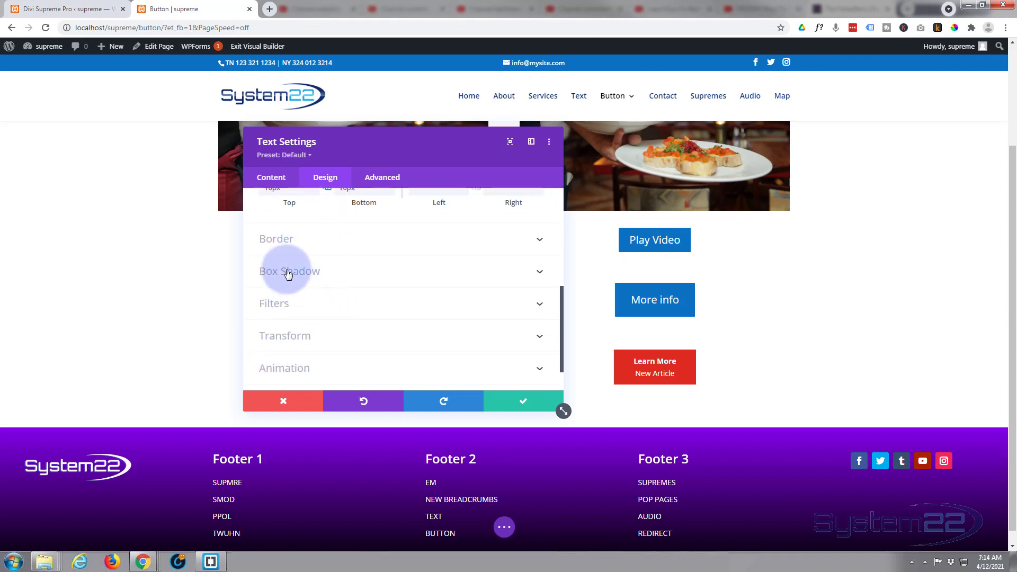
Set the linked Rounded Corners of the Learn More module to 4px.
left_click(276, 239)
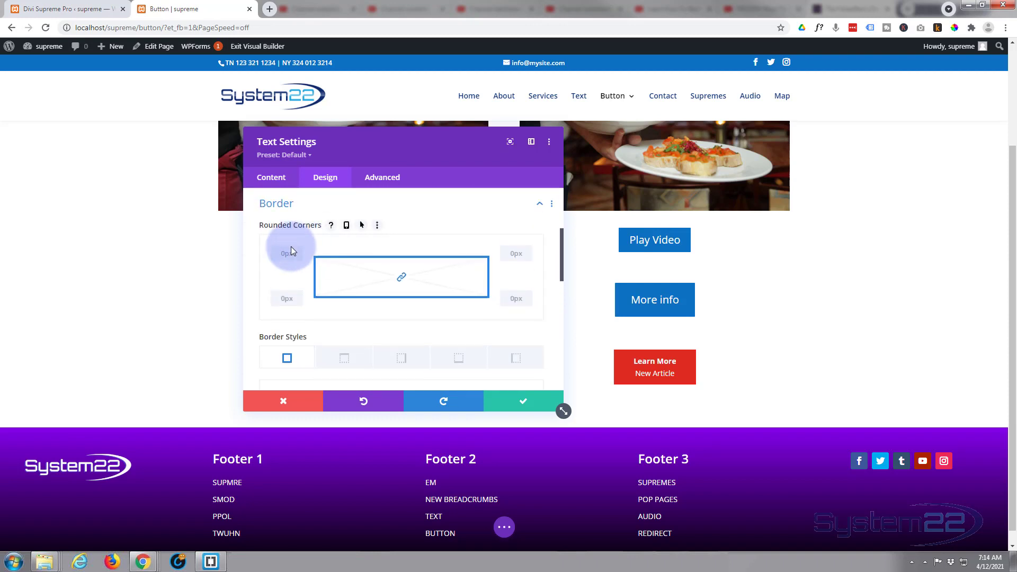
left_click(286, 253)
type("5")
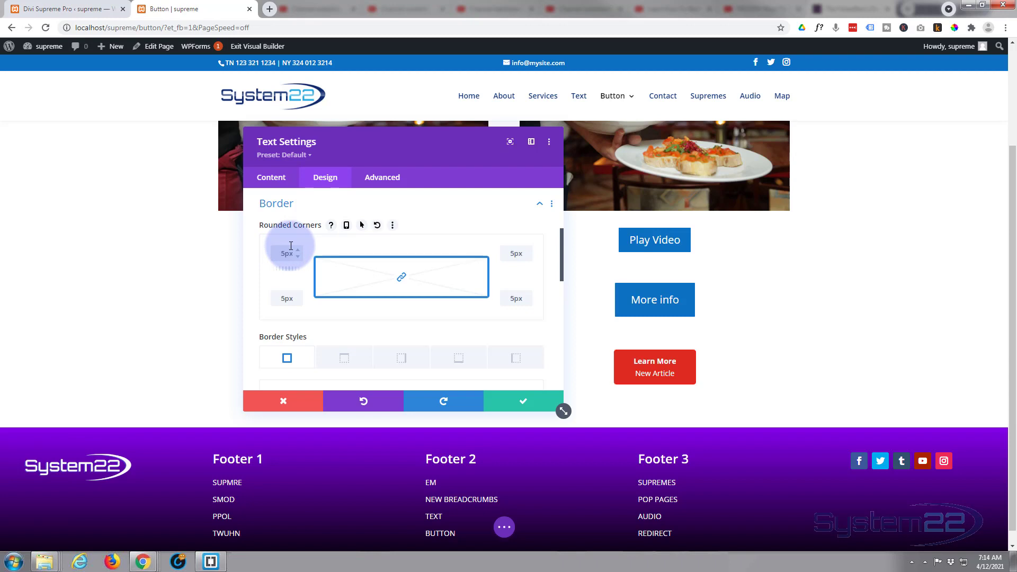
mouse_move(398, 281)
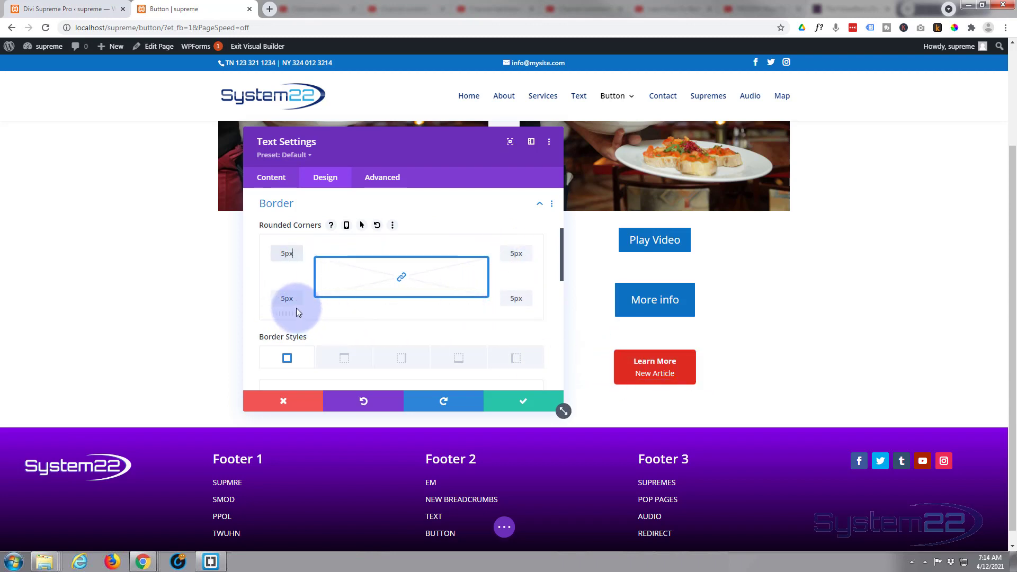
left_click(286, 253)
type("50")
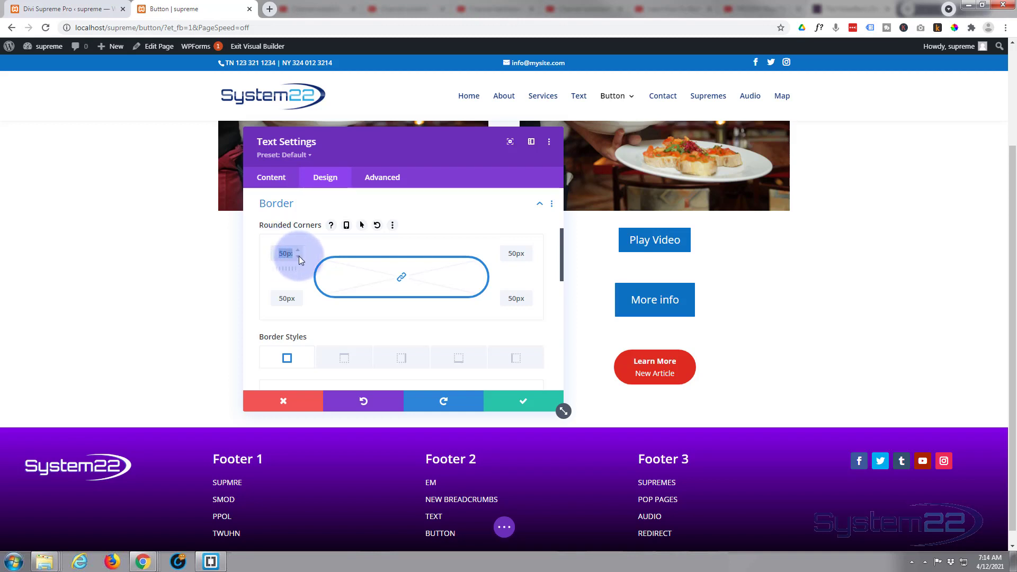
type("4")
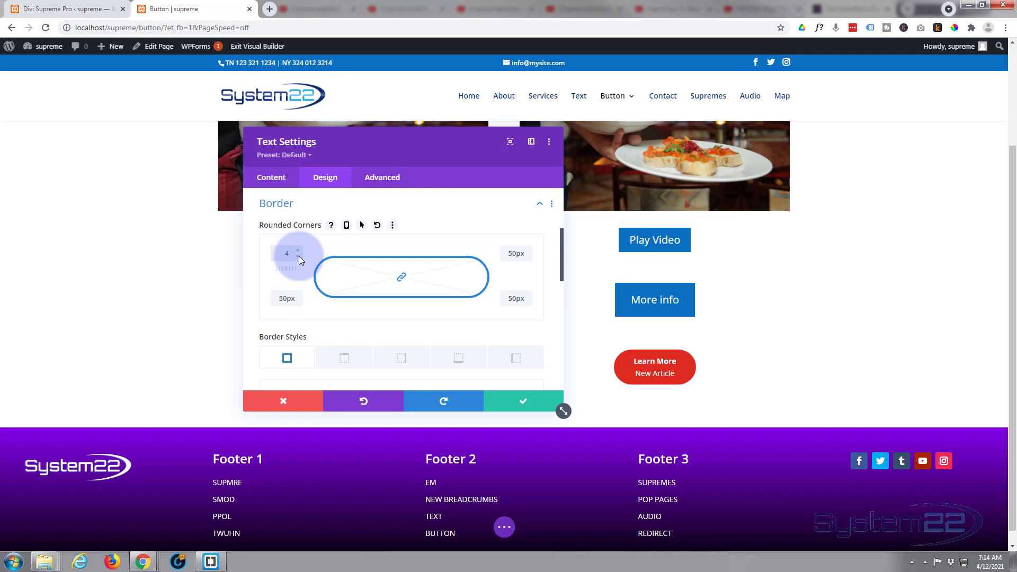
left_click(286, 253)
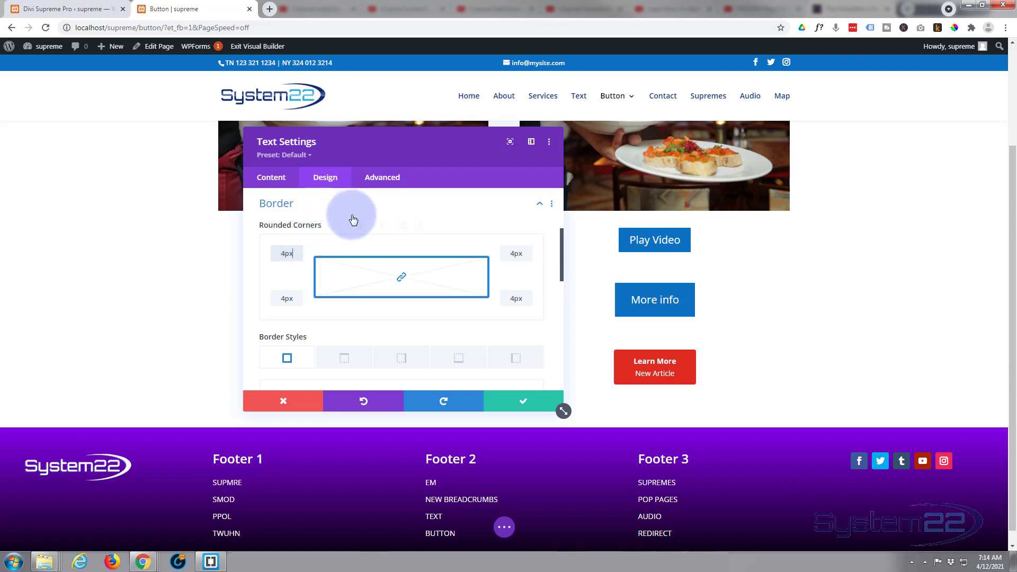
left_click(272, 178)
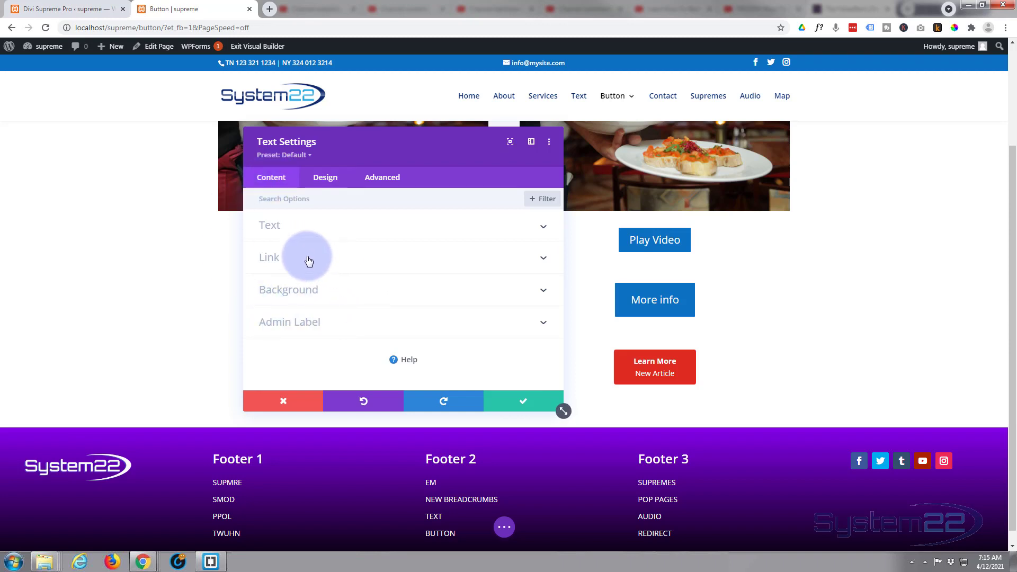
Set the Module Link URL to '#', opening In The Same Window, and save.
left_click(270, 257)
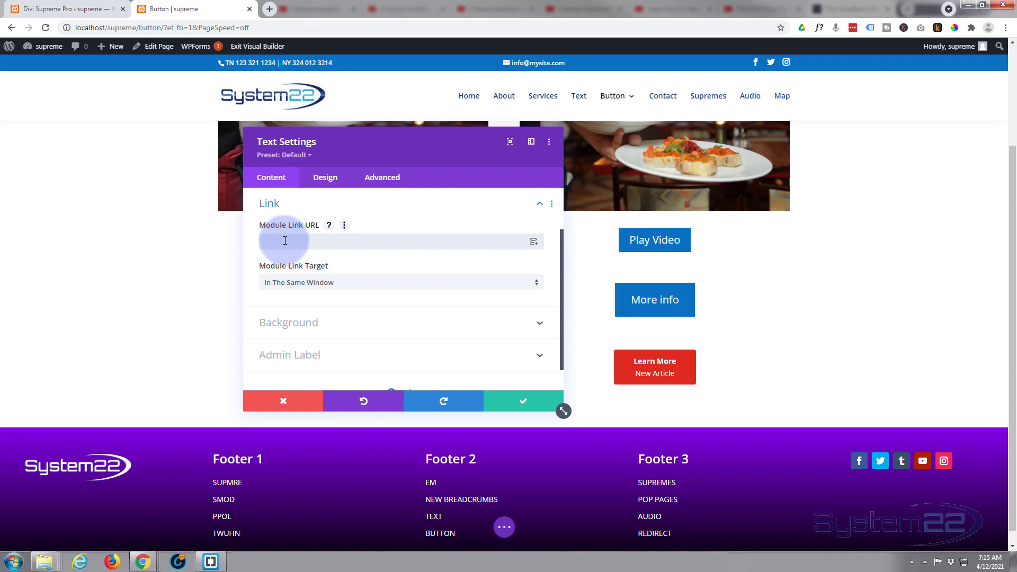
type("#")
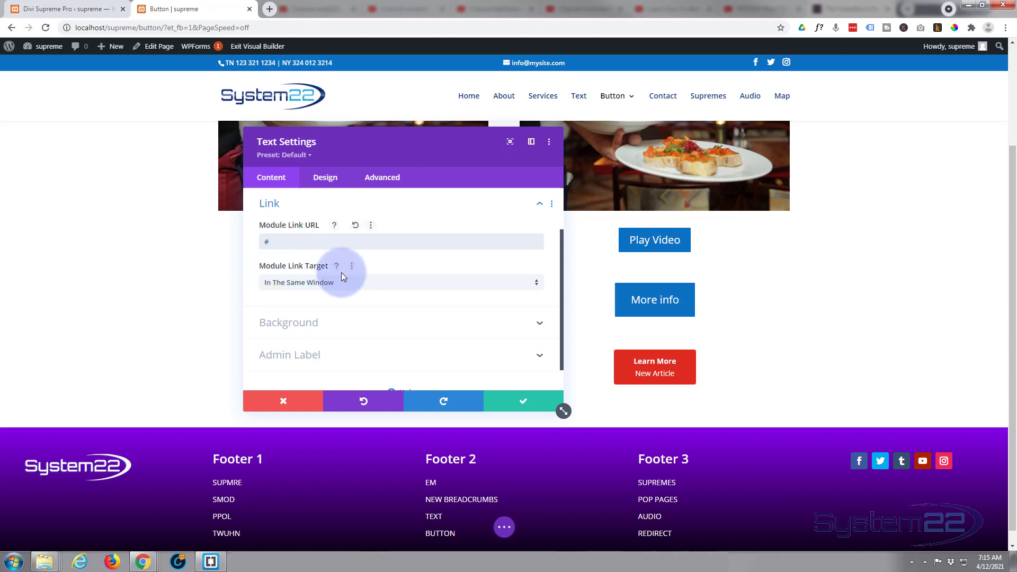
mouse_move(300, 290)
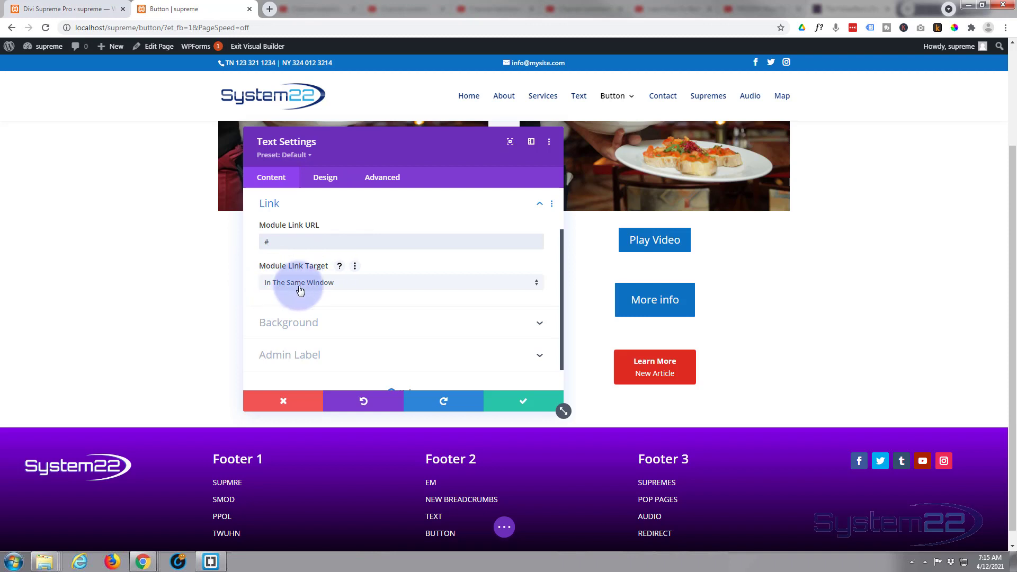
left_click(402, 282)
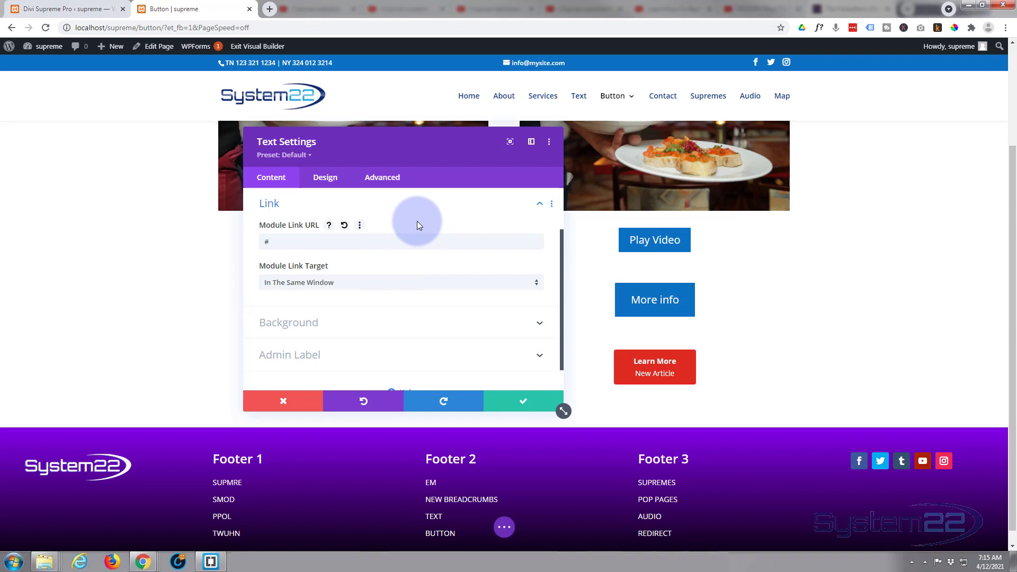
mouse_move(386, 334)
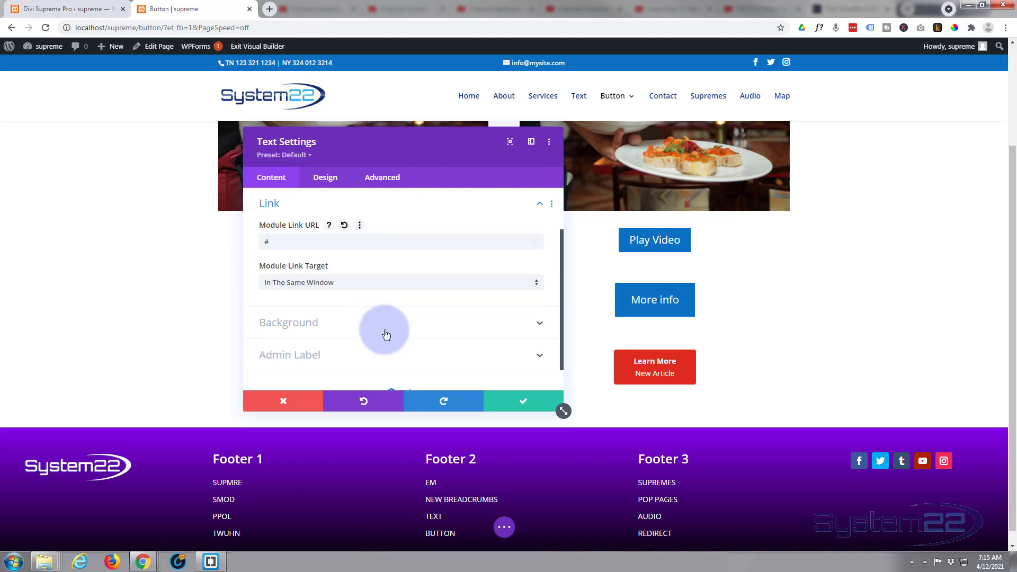
left_click(523, 402)
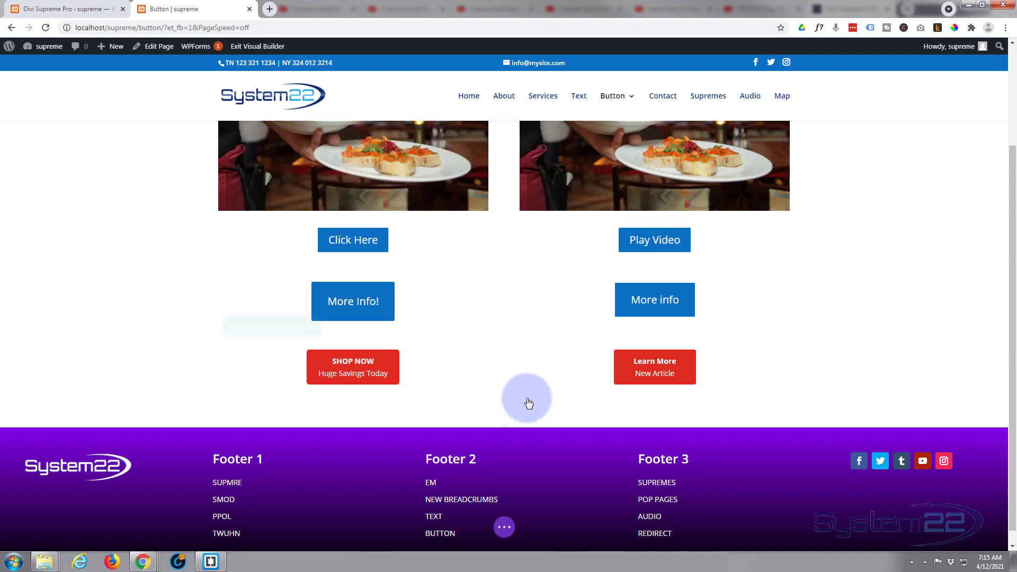
Save the Learn More / New Article button page and exit the Visual Builder to the live page.
left_click(505, 527)
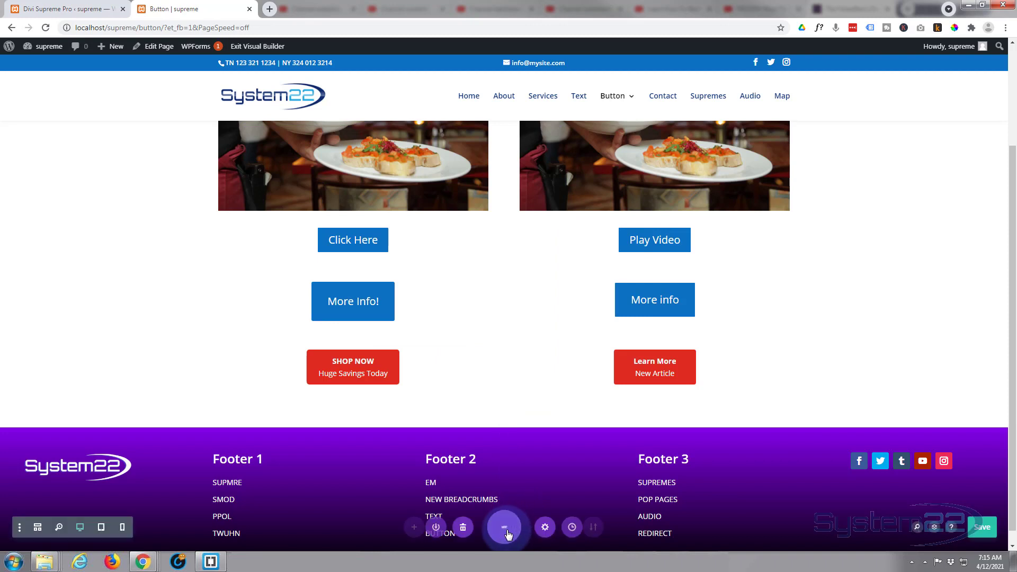
left_click(504, 527)
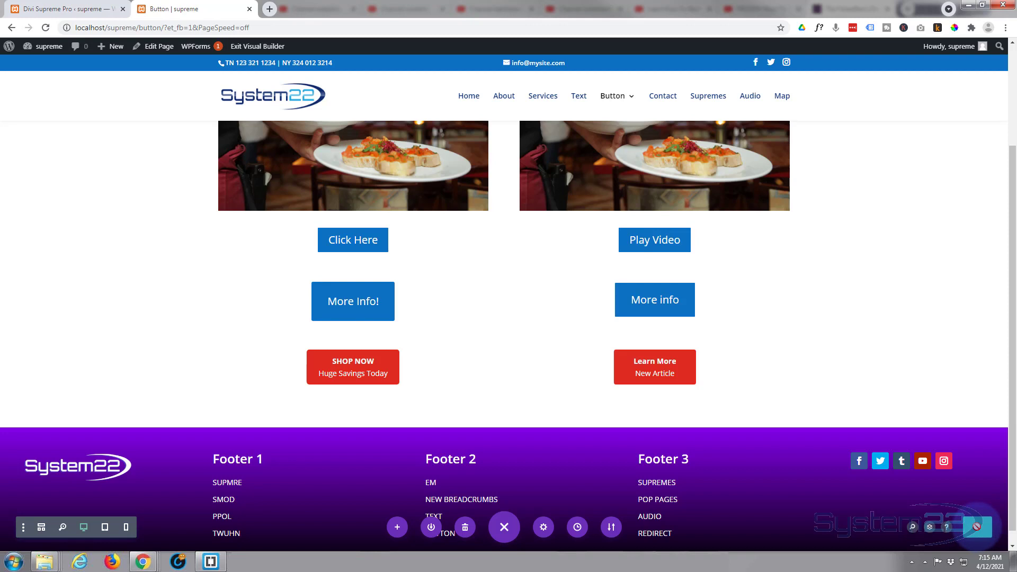
mouse_move(255, 48)
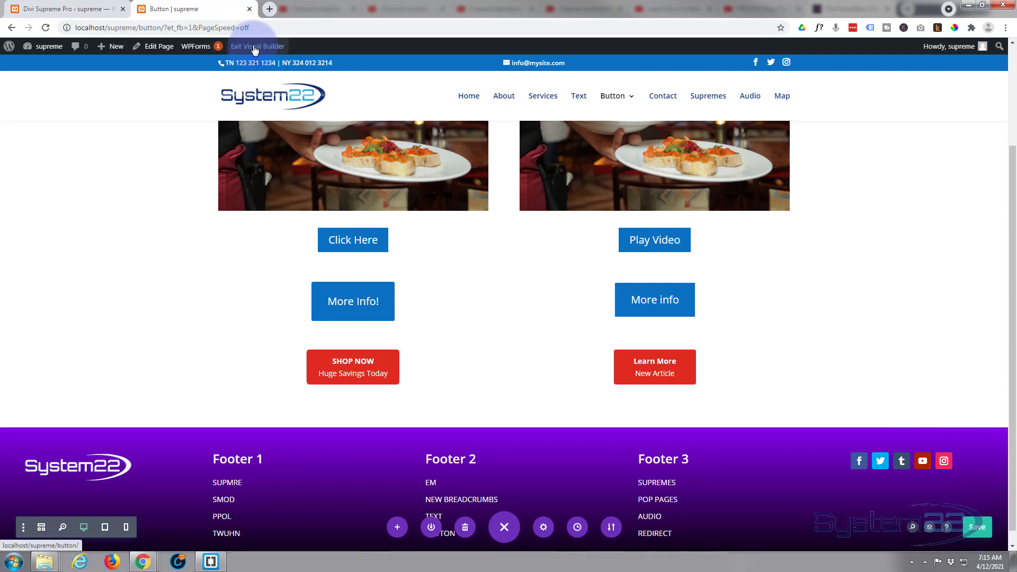
left_click(257, 46)
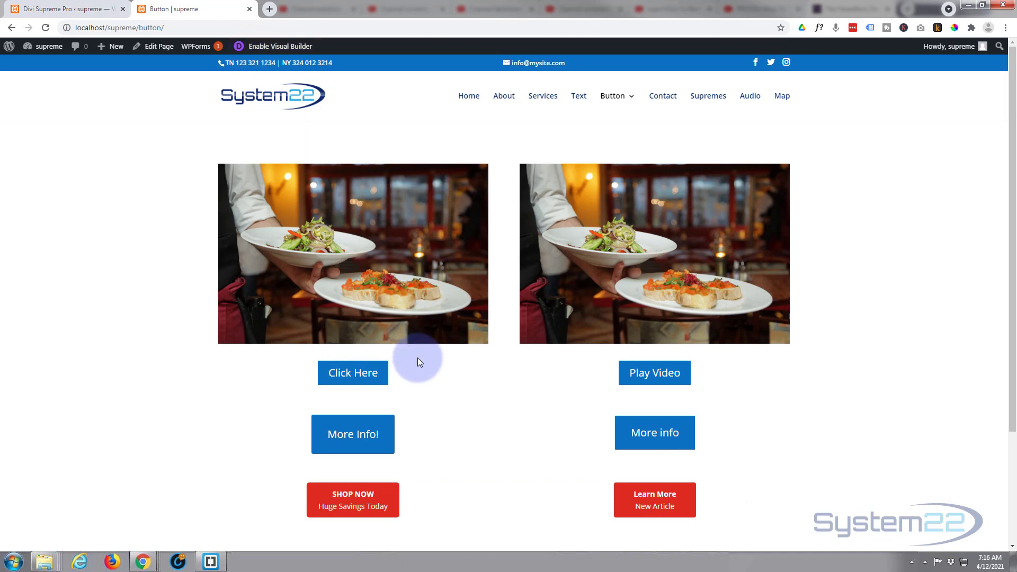
scroll("down", 3)
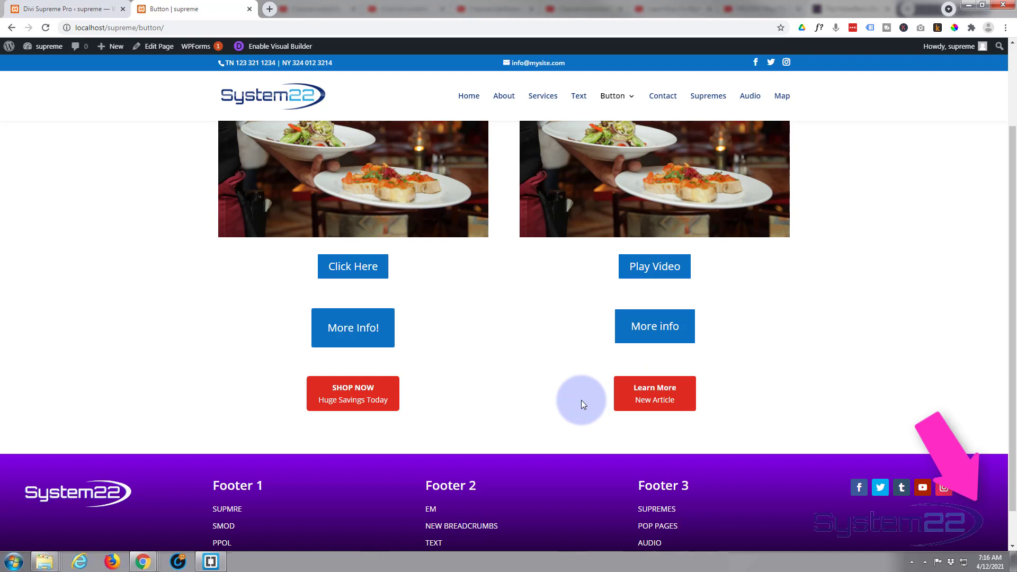
mouse_move(628, 398)
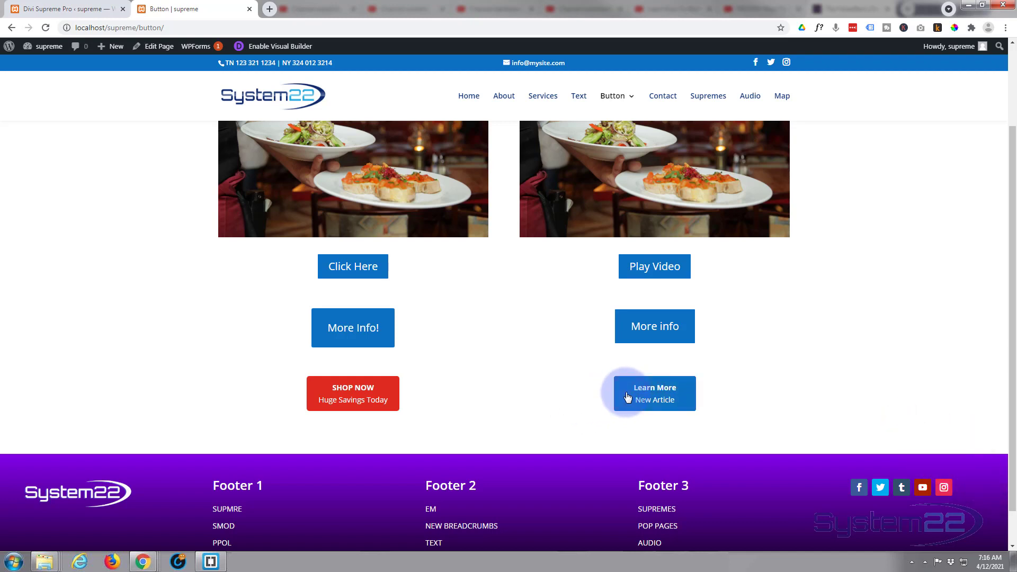